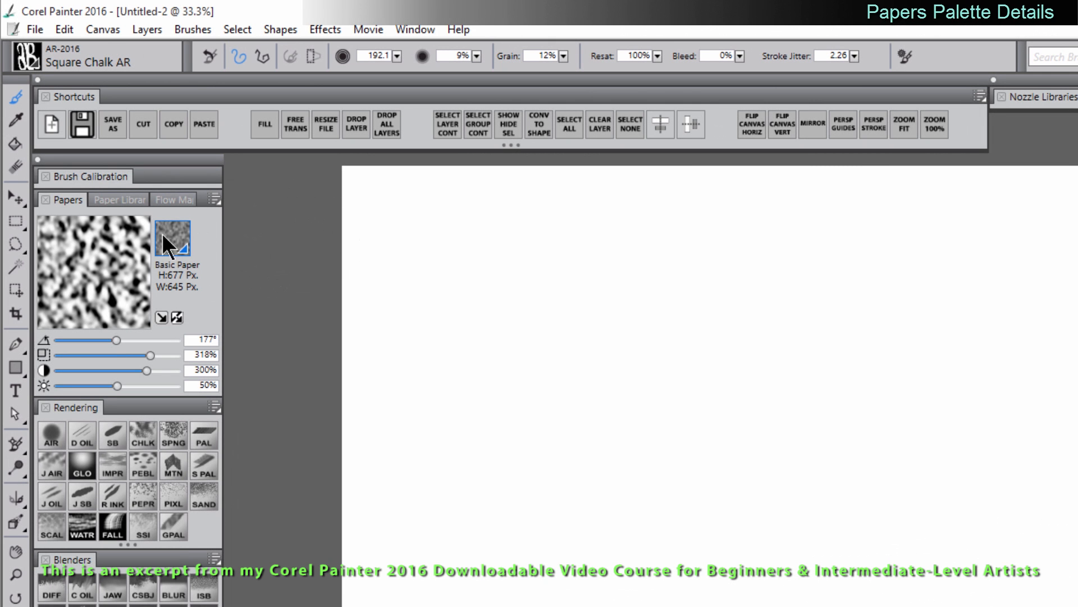
- Show the Paper Libraries panel and browse the Paper Library View sizes in its options menu
click(118, 200)
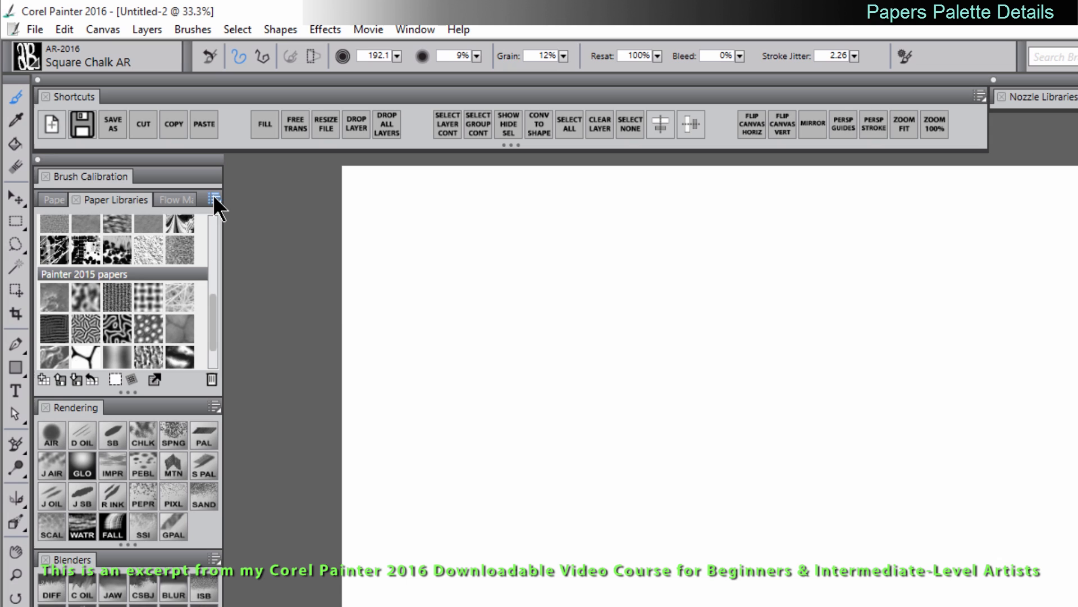
click(214, 199)
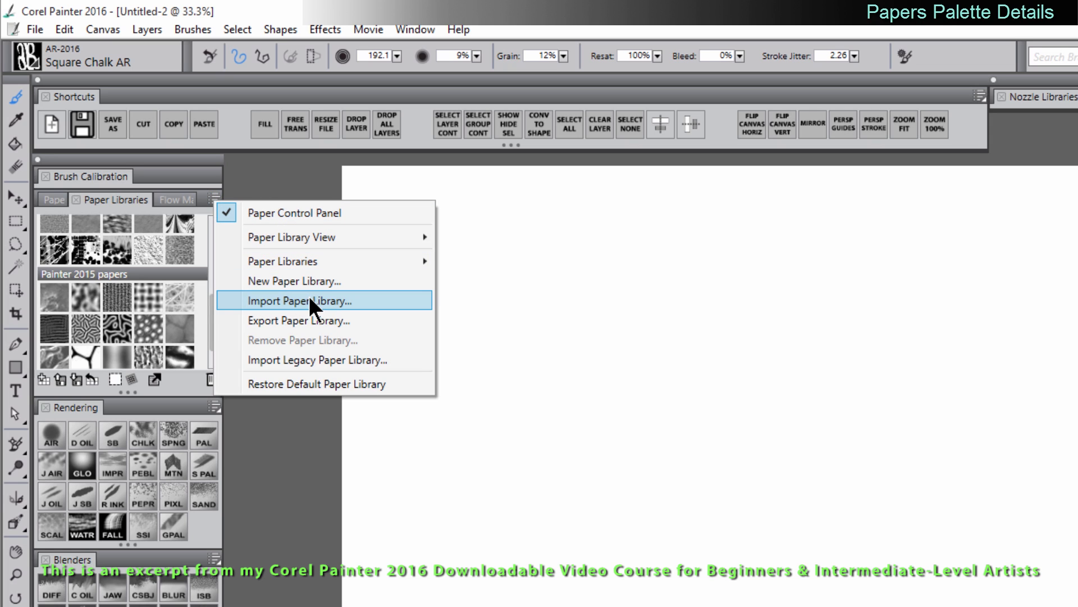
mouse_move(321, 320)
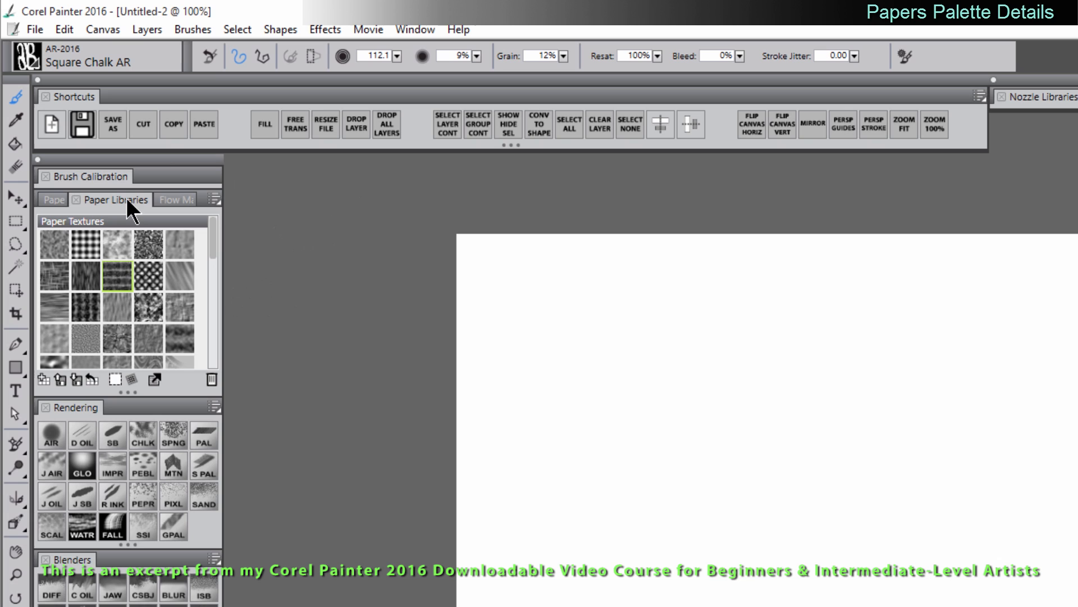
click(214, 199)
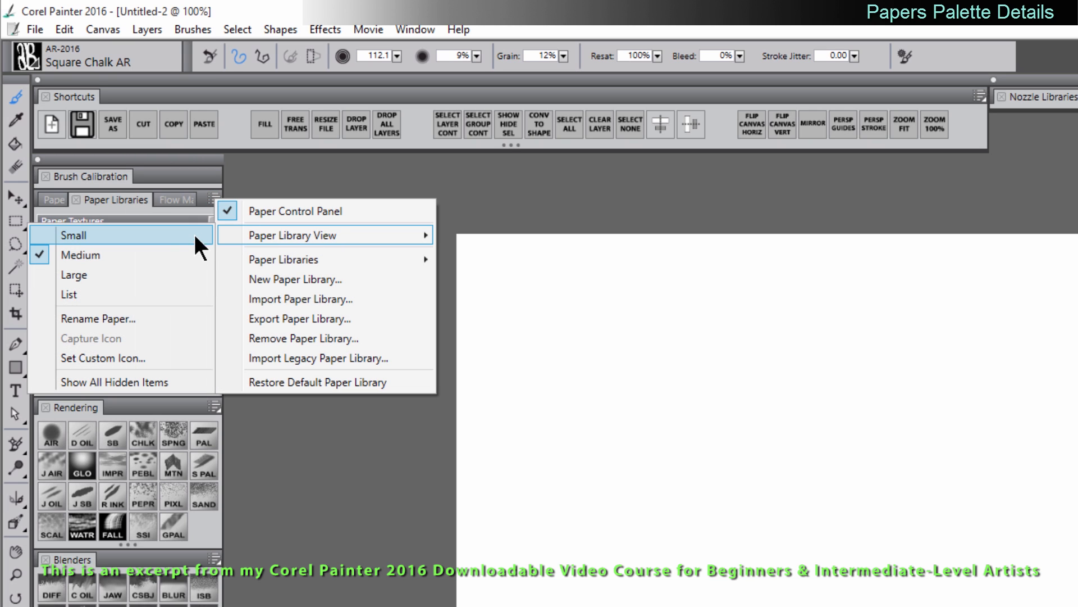
mouse_move(78, 255)
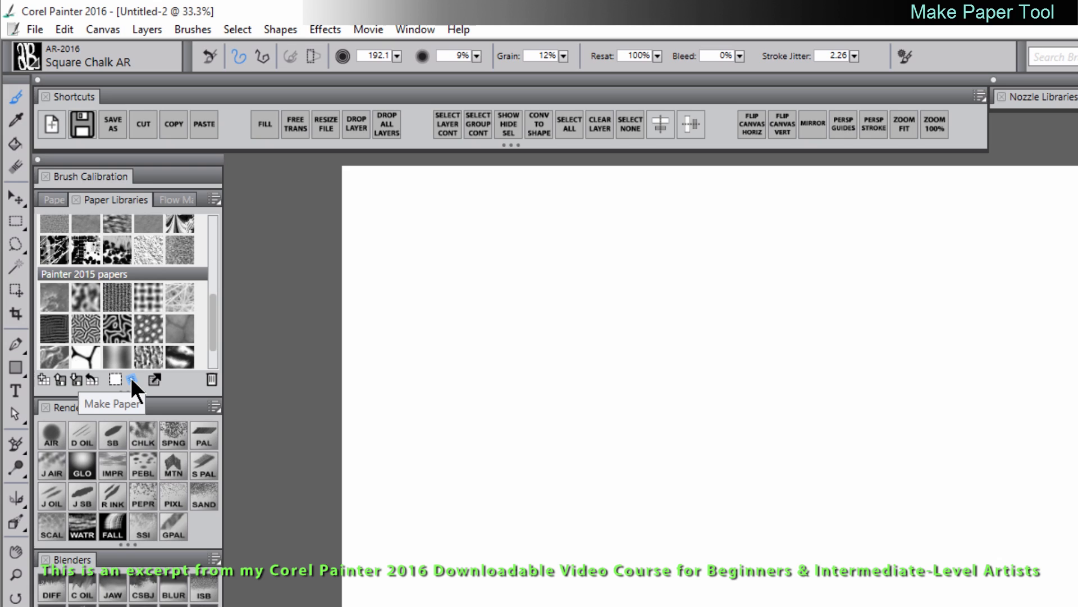
- In Make Paper, try Line and Diamond patterns before settling on the Triangle pattern
click(131, 378)
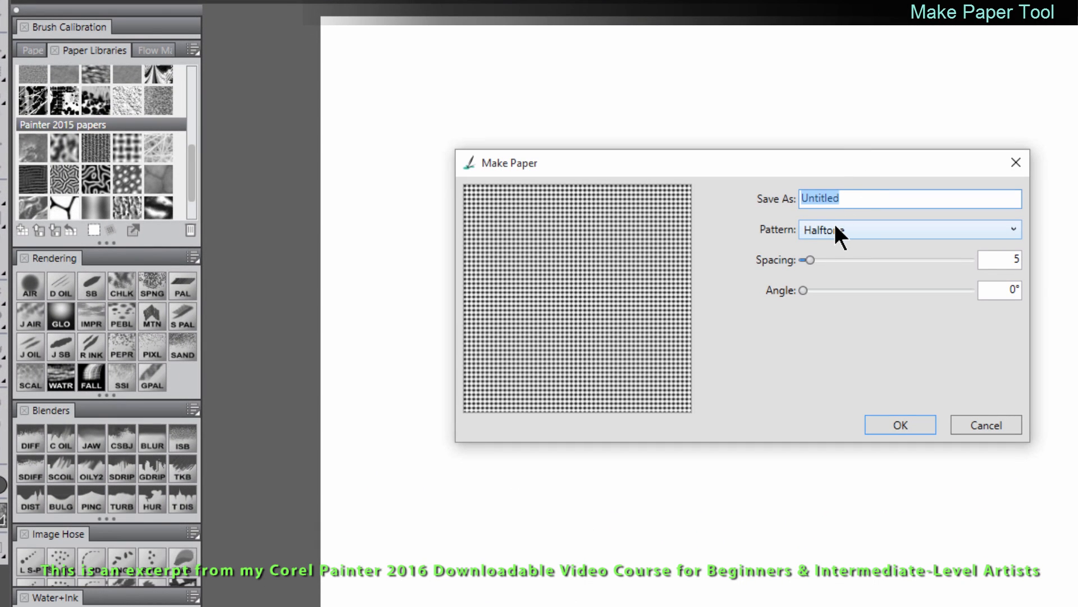
click(908, 229)
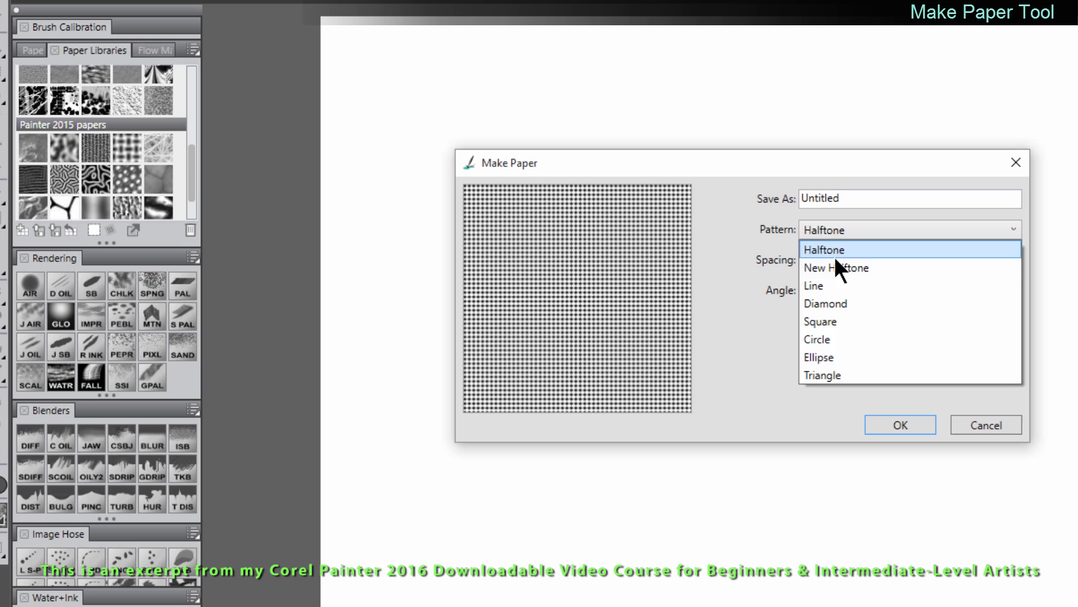
click(815, 285)
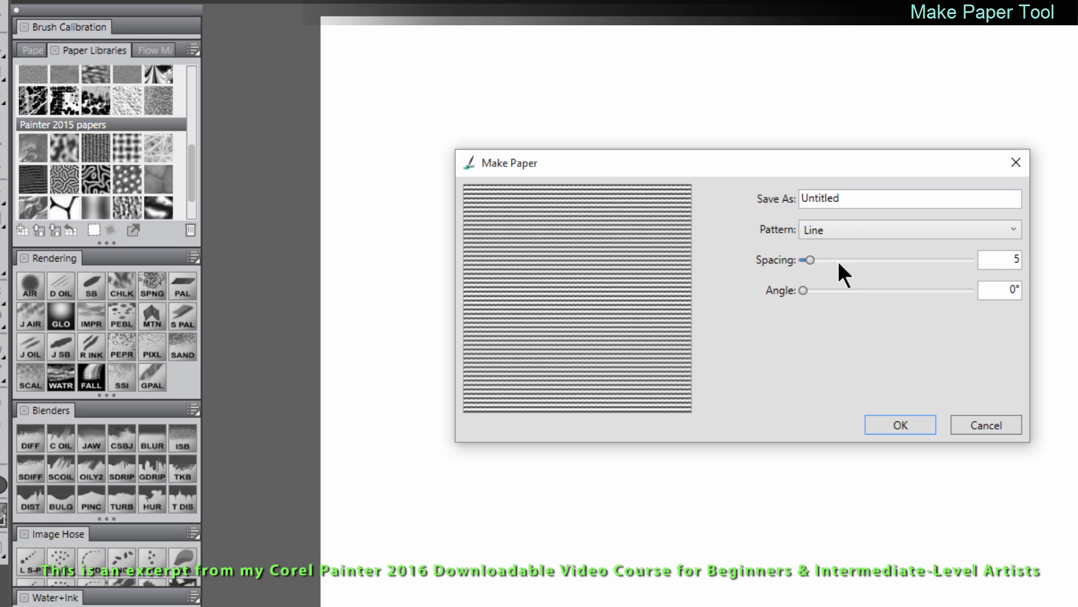
click(907, 229)
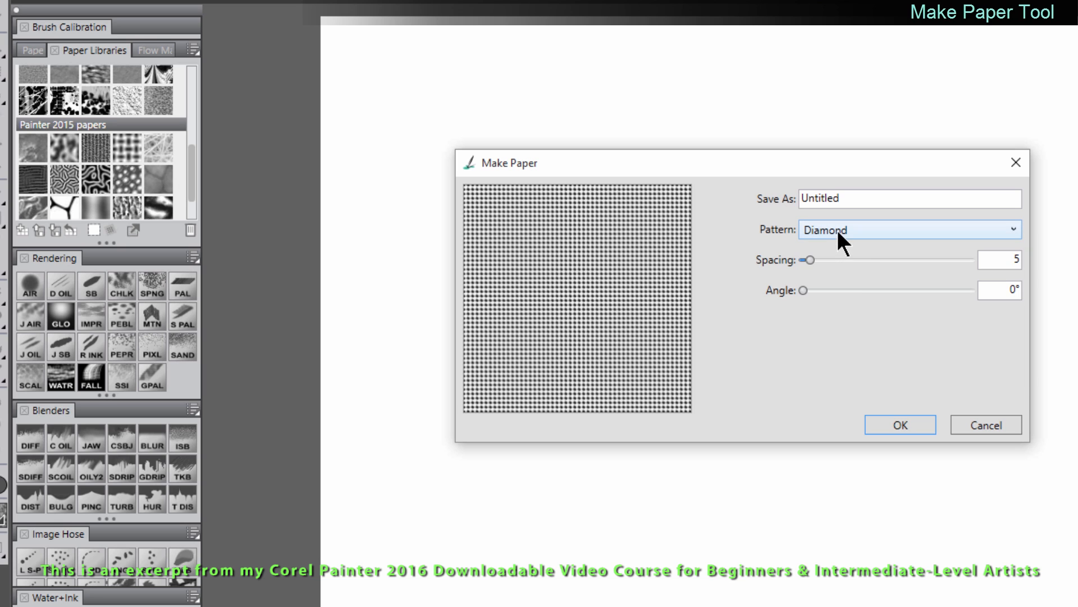
click(908, 229)
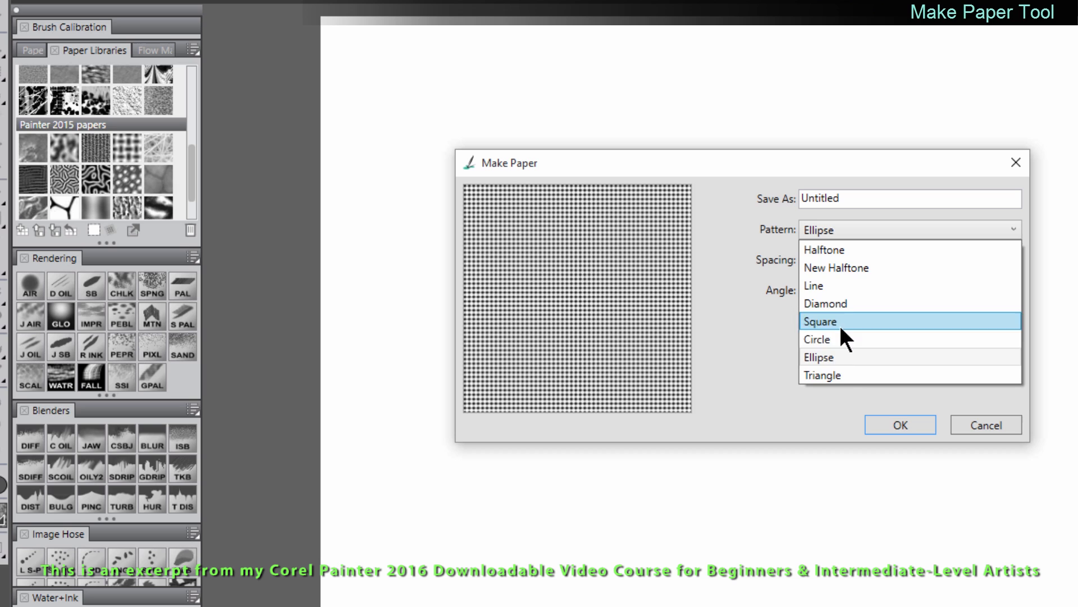
click(823, 375)
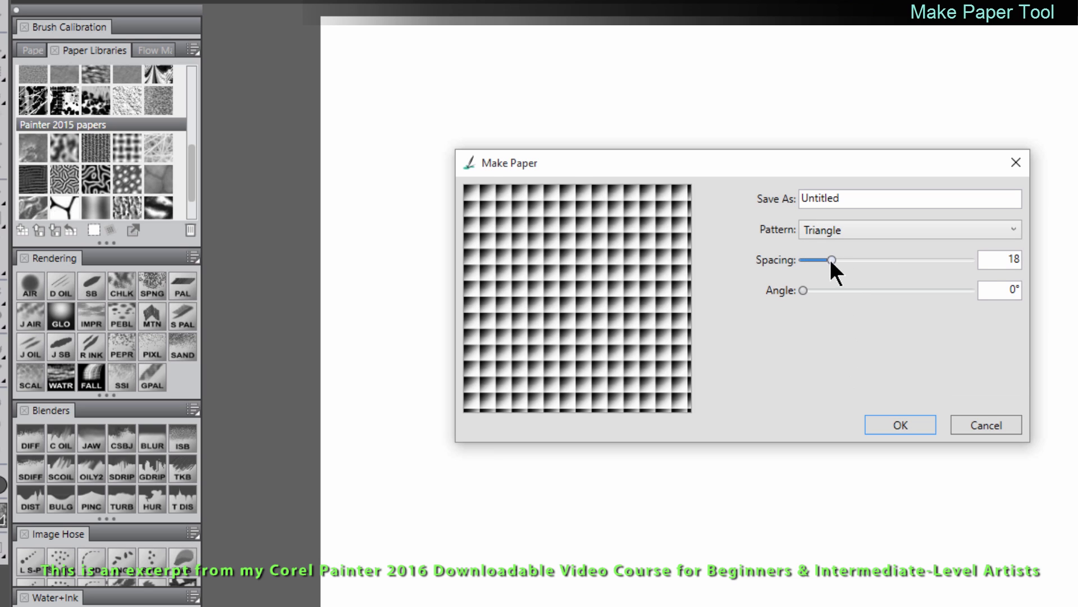
- Rotate the triangle pattern to about 41° and name the new paper in Save As
drag(803, 290, 844, 290)
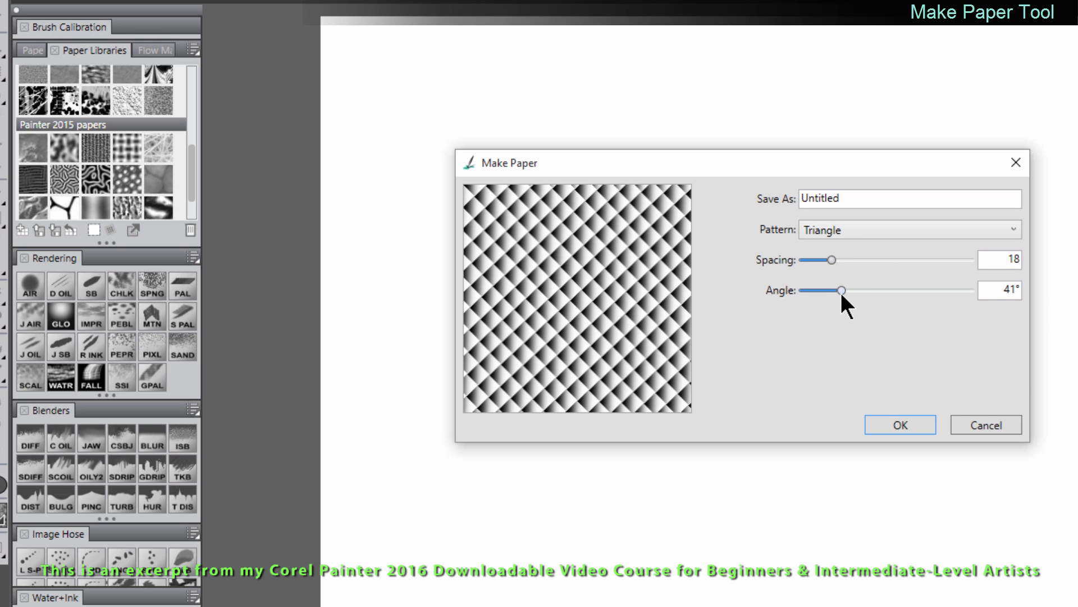
mouse_move(752, 382)
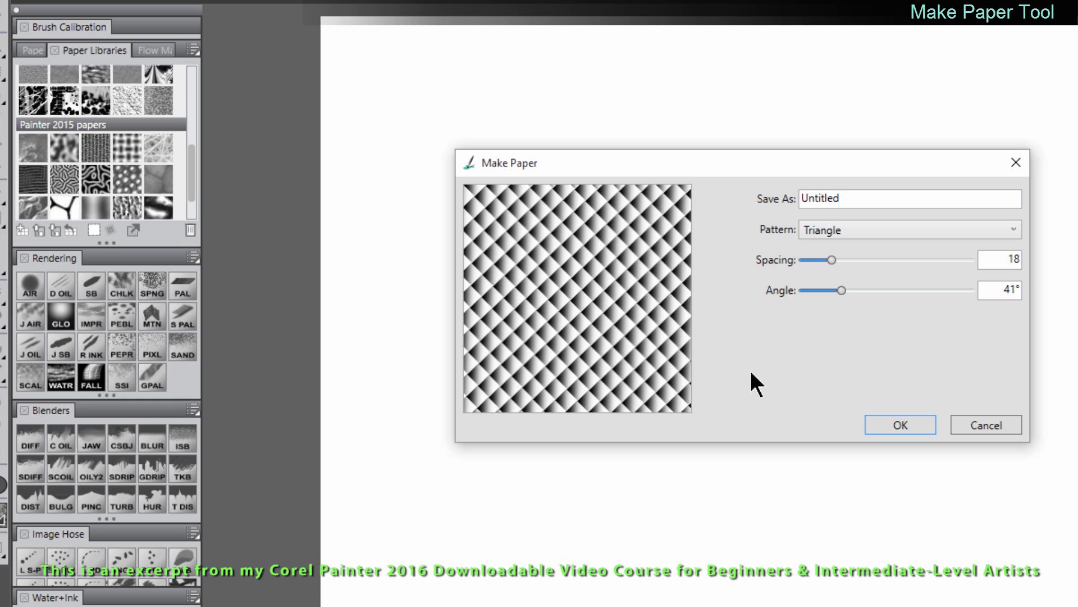
text(Q)
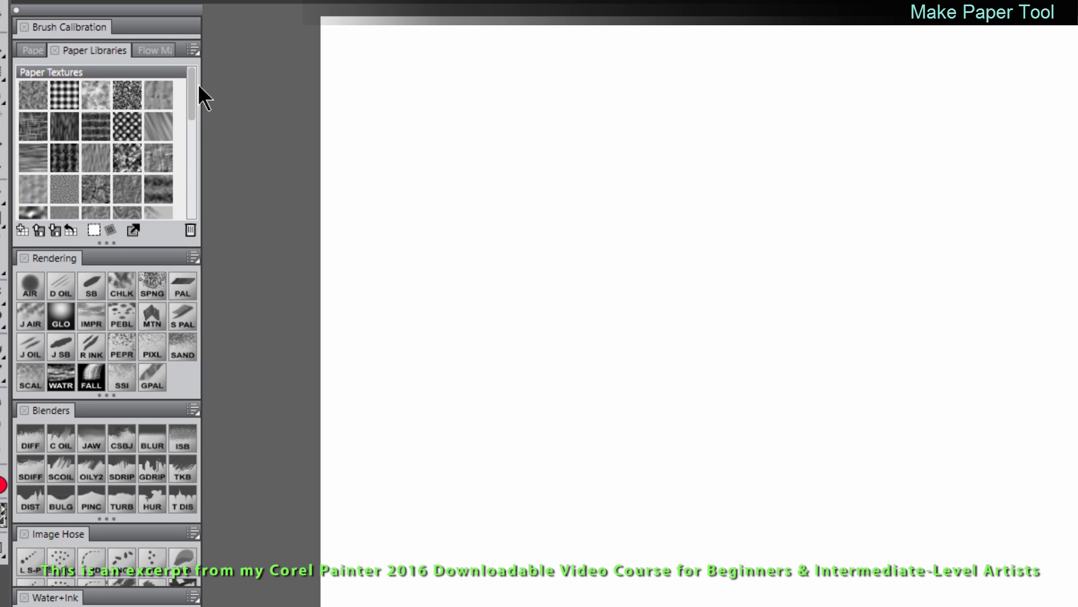
- Paint chalk strokes with the new paper, then view and adjust its settings in the Papers panel
scroll(down, 3)
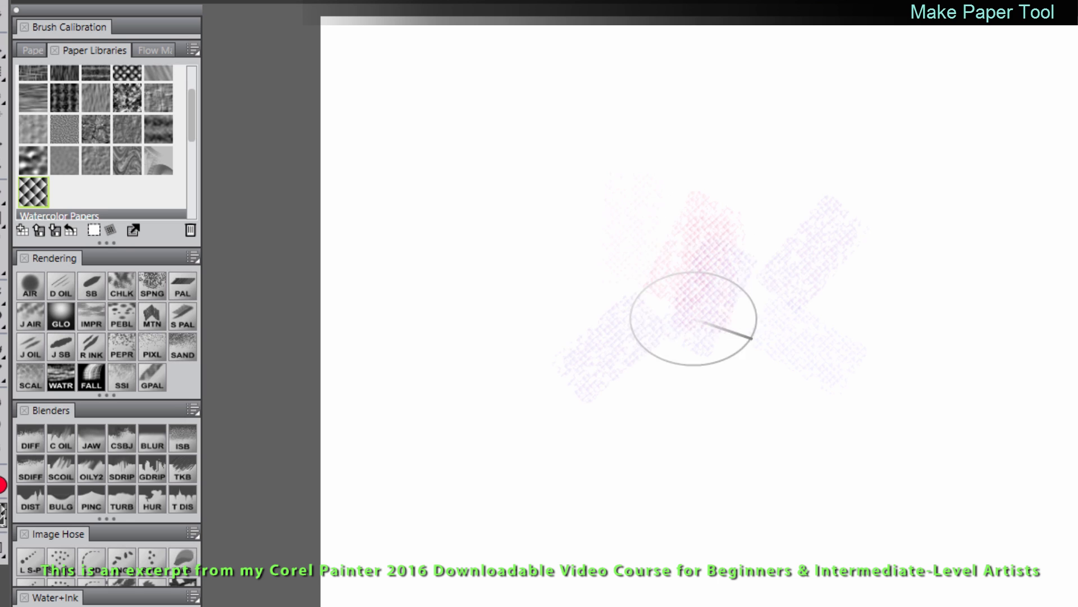
drag(688, 317, 777, 492)
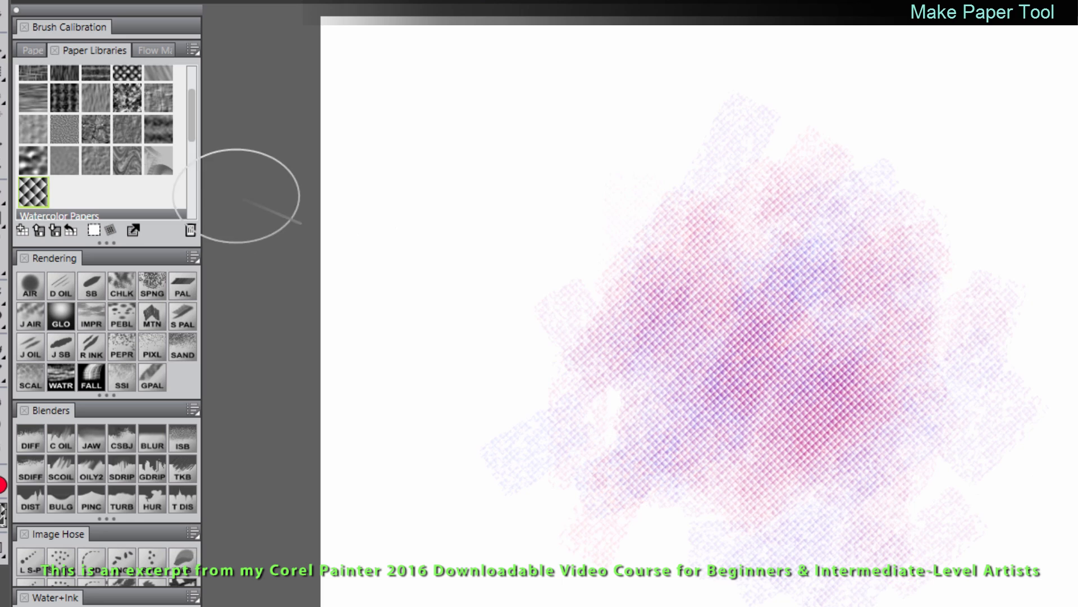
click(44, 51)
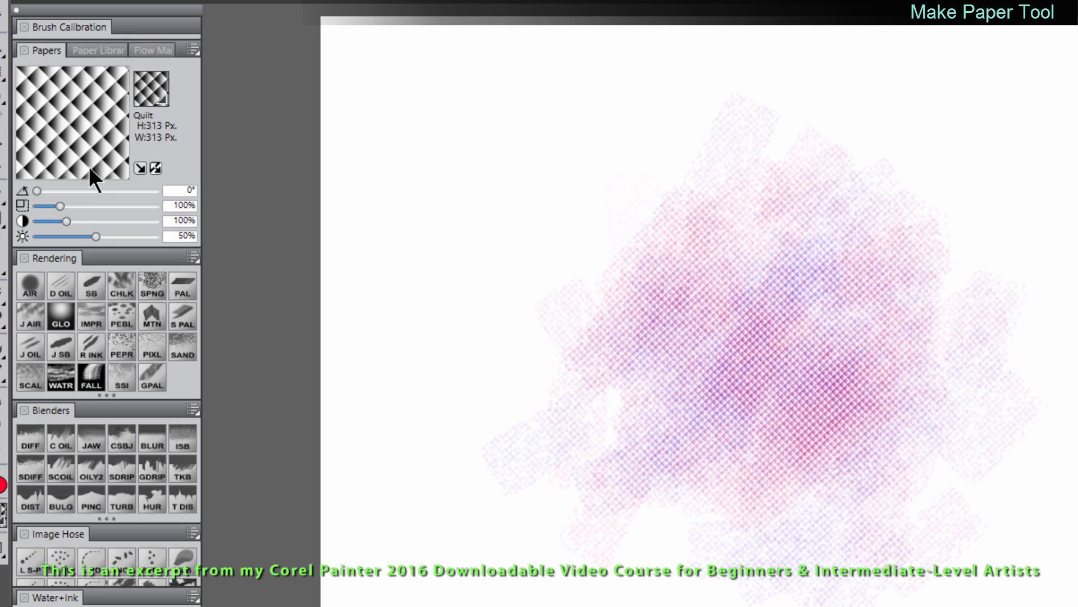
drag(64, 205, 145, 205)
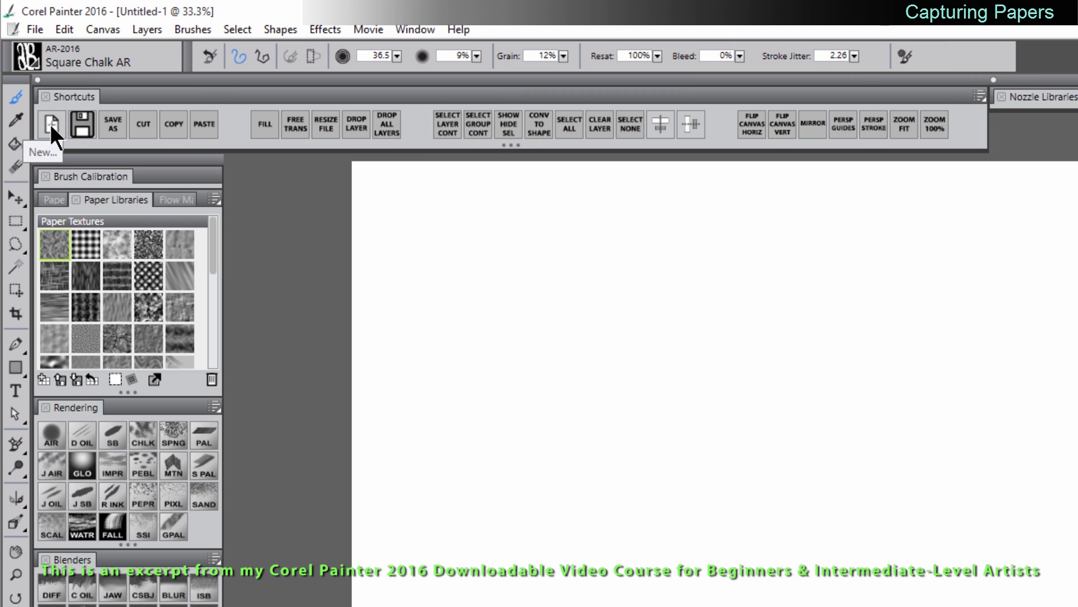
- Create a new 512 × 512 pixel canvas at 72 ppi resolution
click(50, 124)
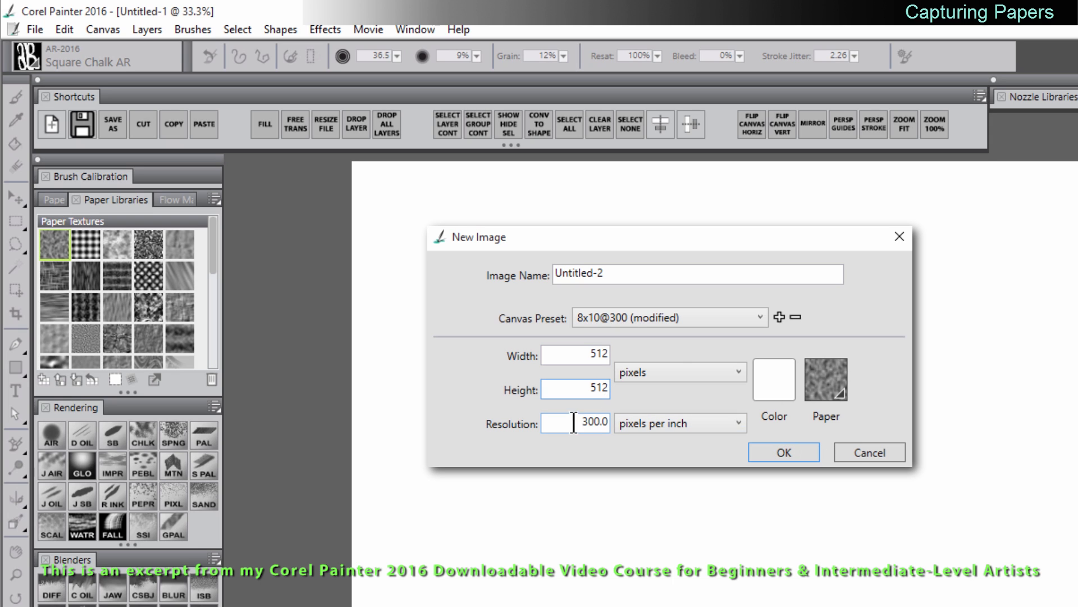
text(72)
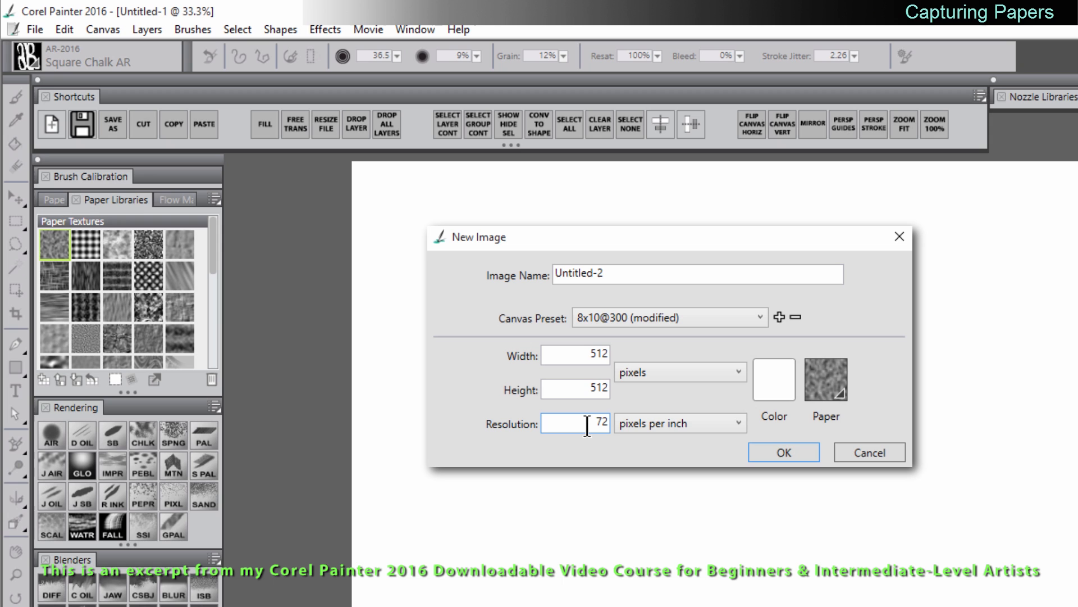
click(783, 452)
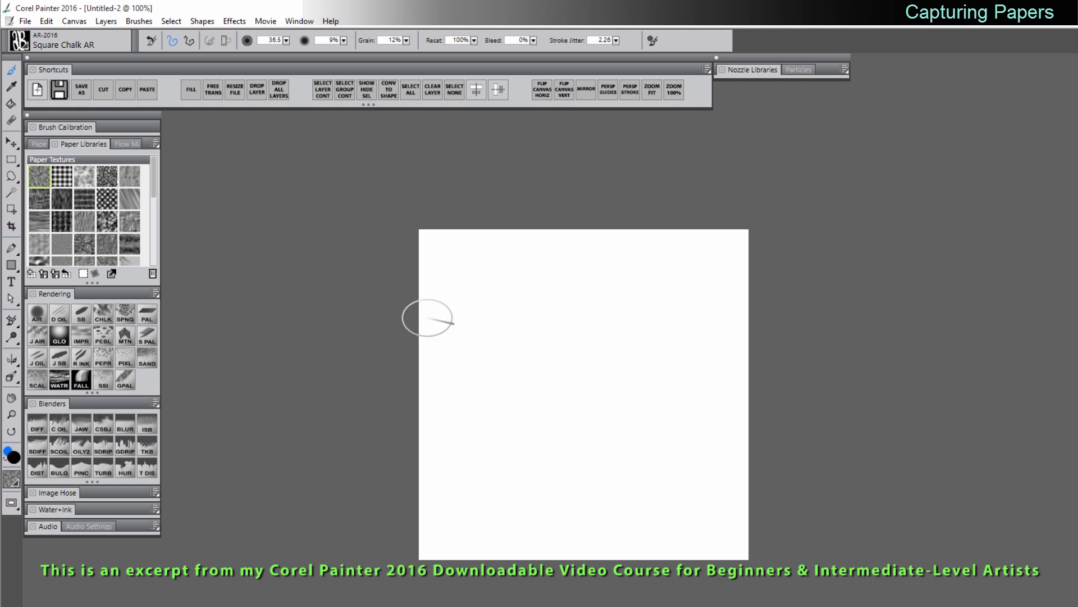
mouse_move(620, 458)
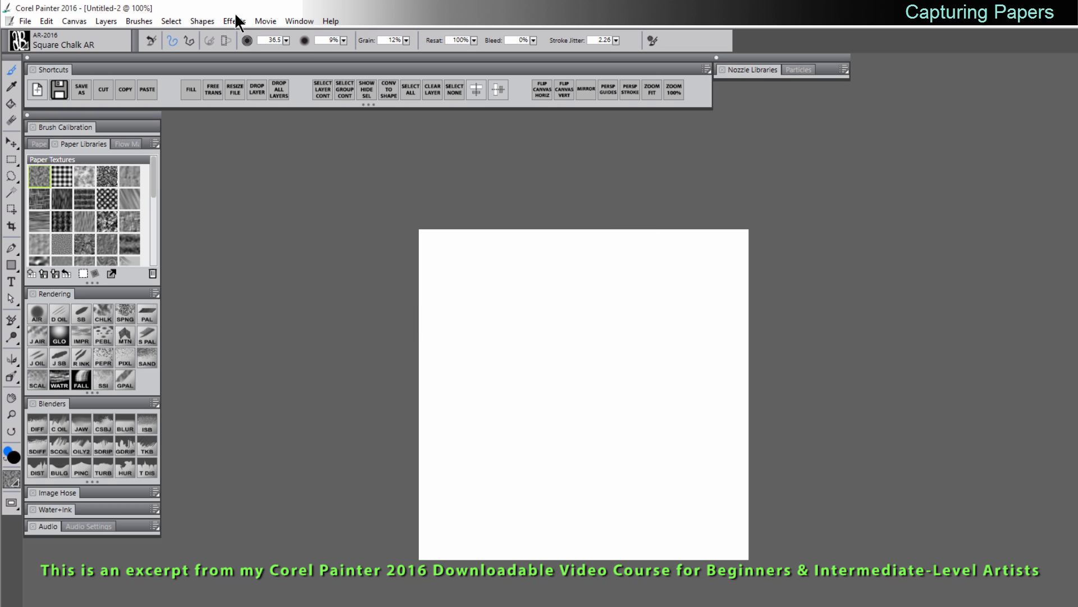
- Start Effects > Esoterica > Custom Tile and widen the bricks
click(233, 20)
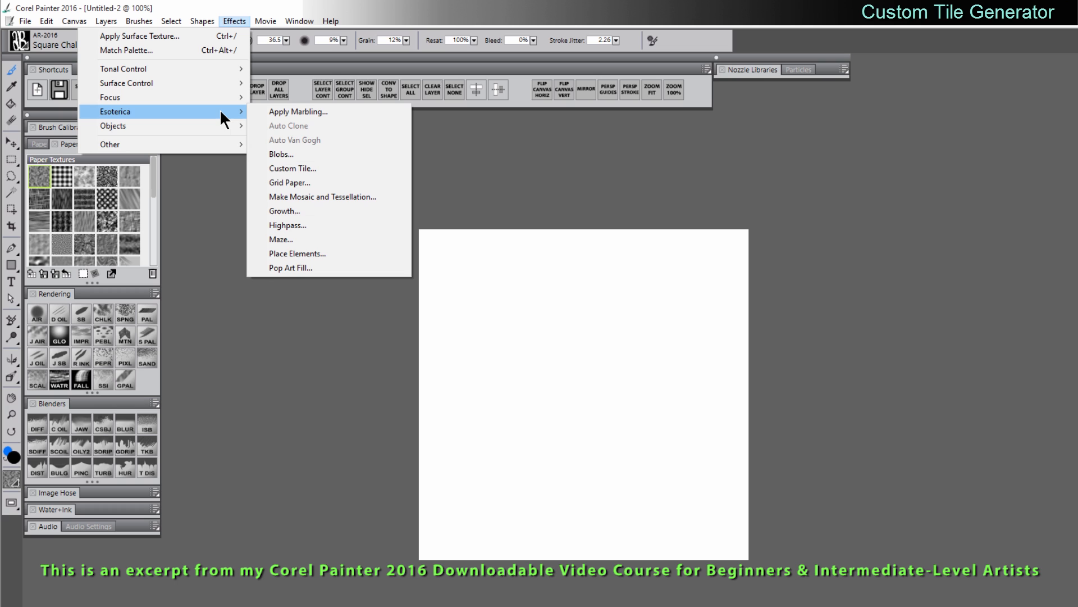
click(292, 169)
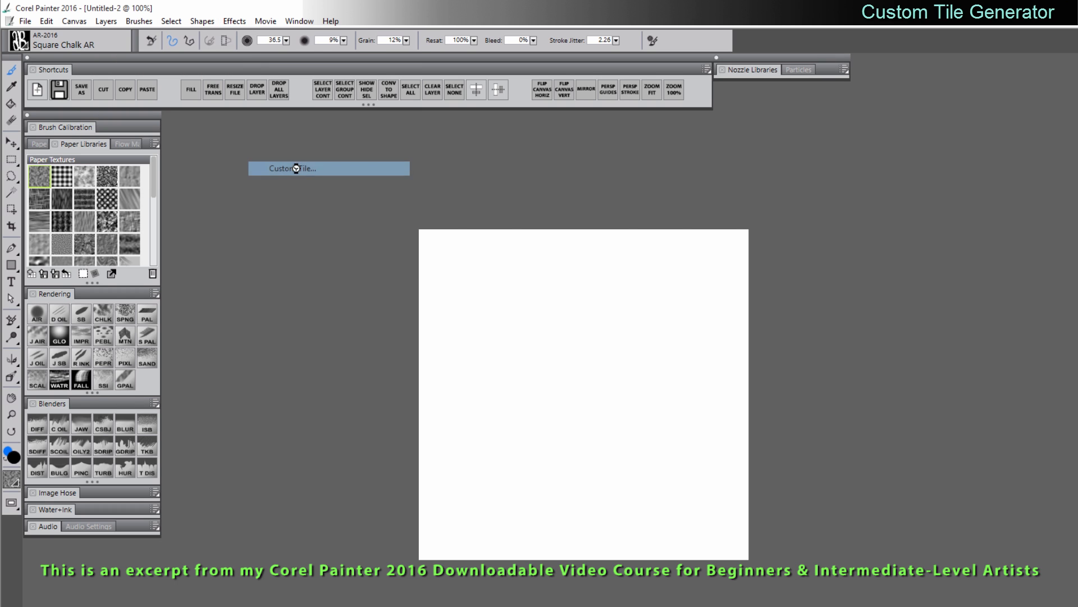
click(289, 168)
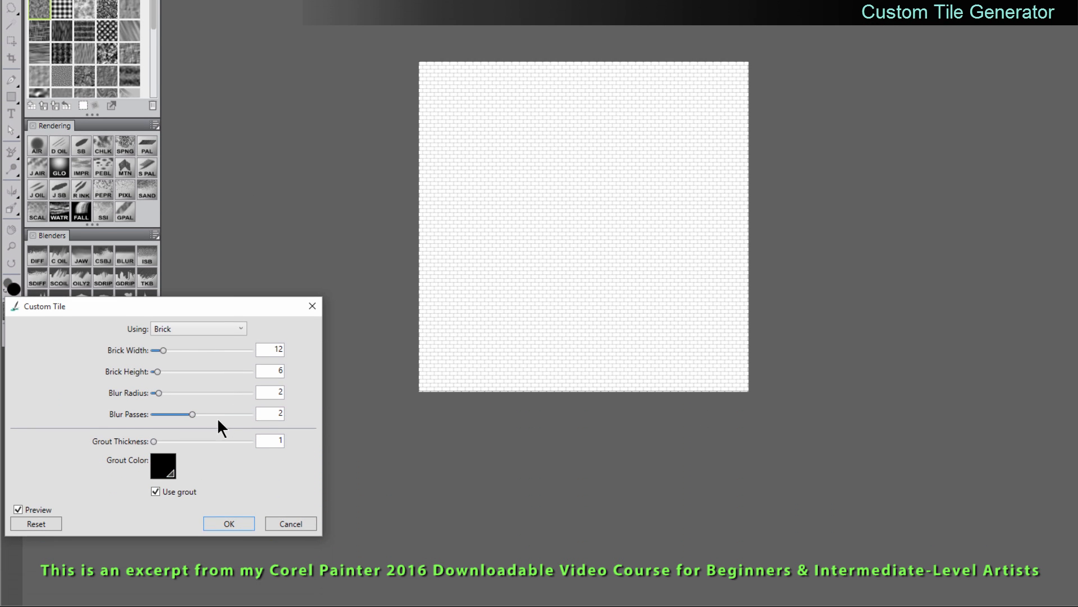
drag(160, 350, 190, 350)
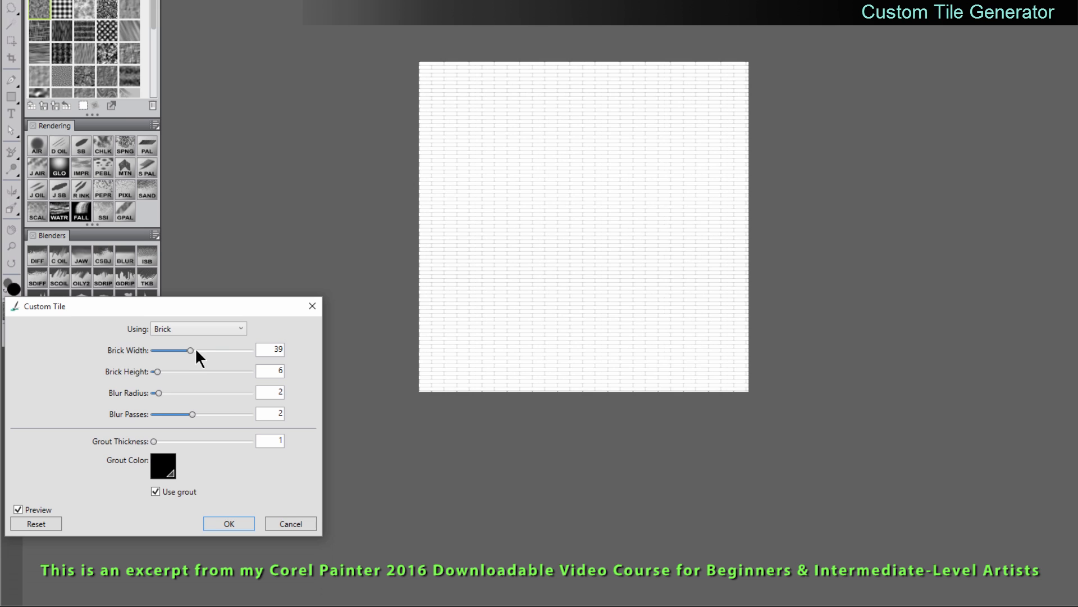
- Switch the tile shape to triangles and fill the canvas with the black-and-white tile pattern
click(198, 328)
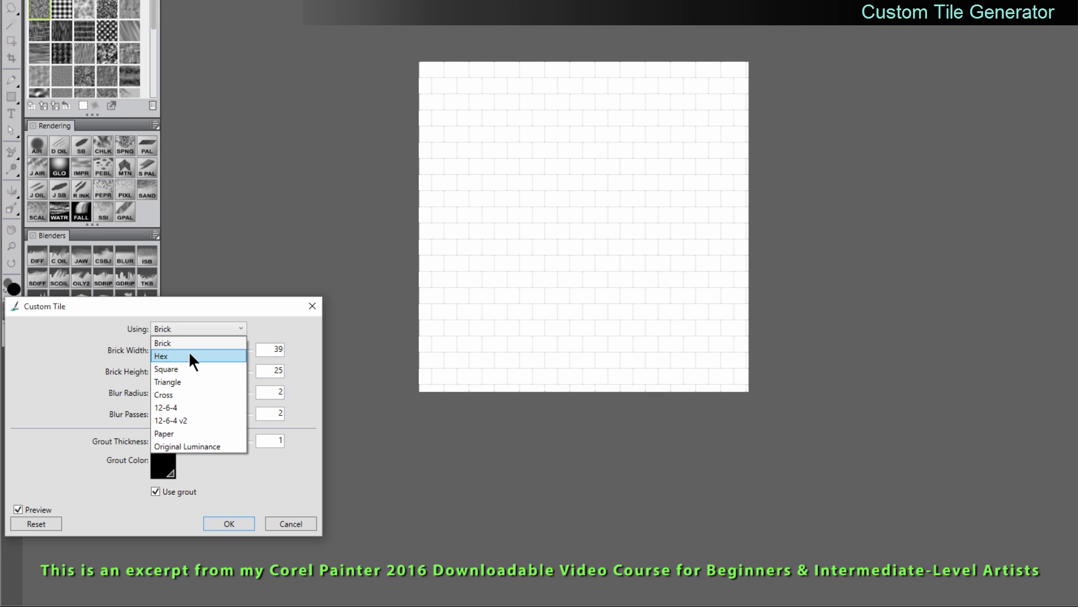
click(166, 370)
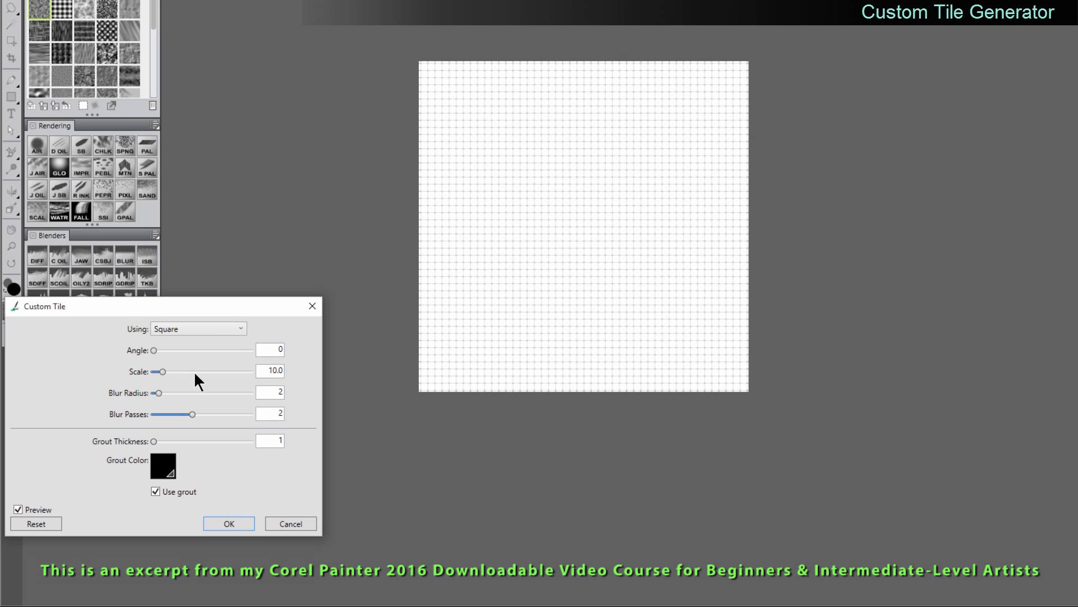
click(197, 328)
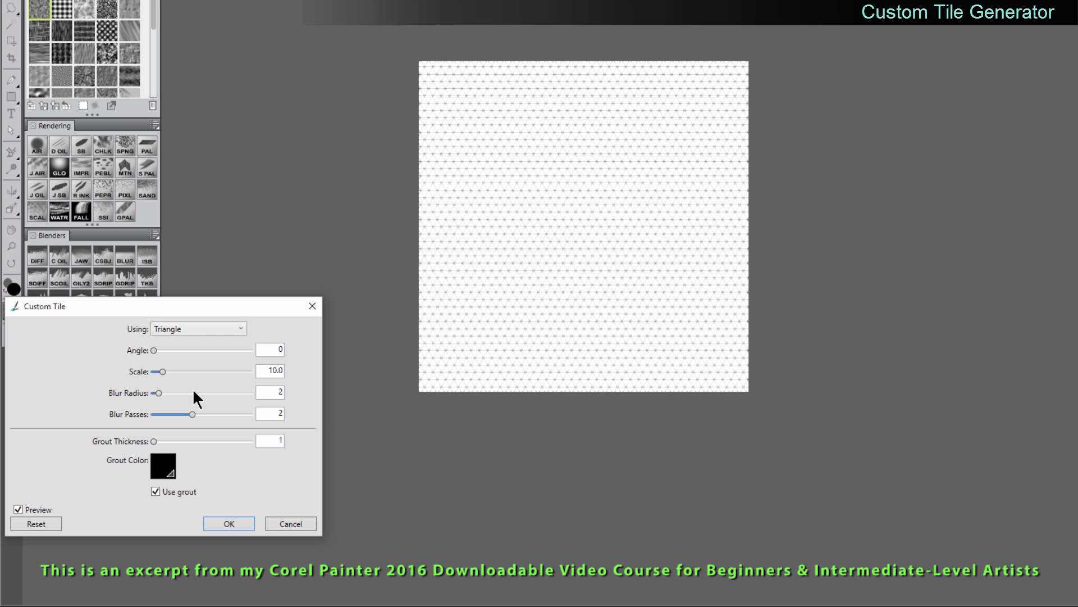
click(228, 523)
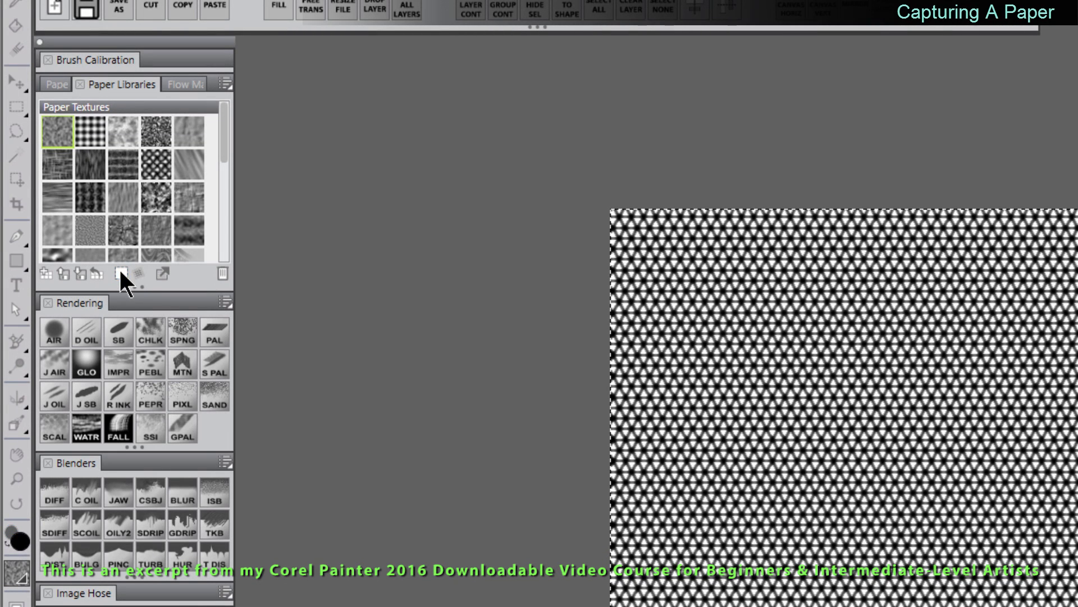
- Capture the triangle tile image as a new paper named Triangles
click(131, 275)
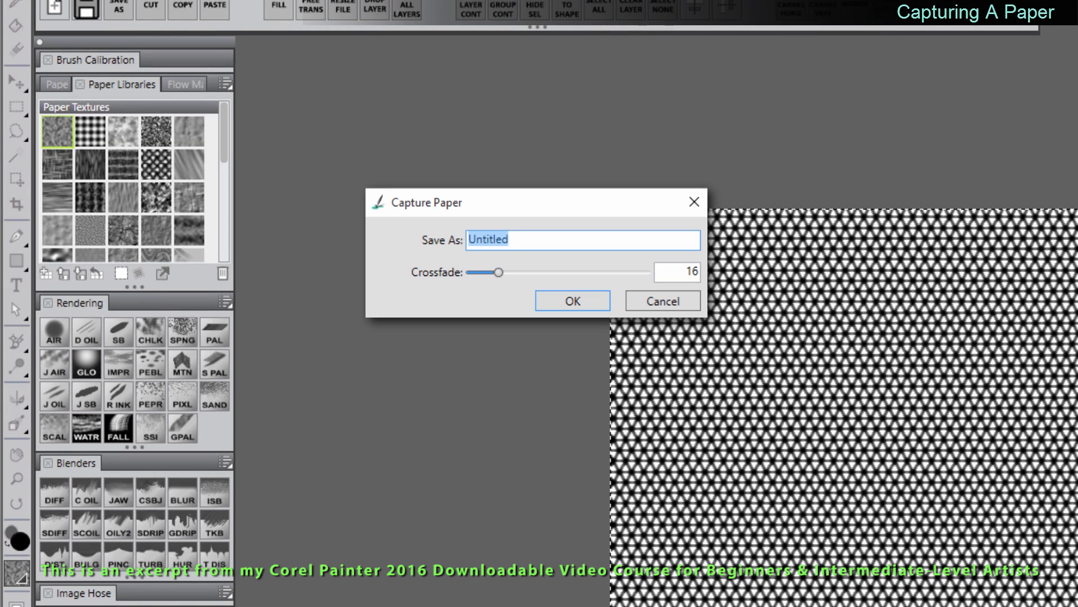
text(Triangles)
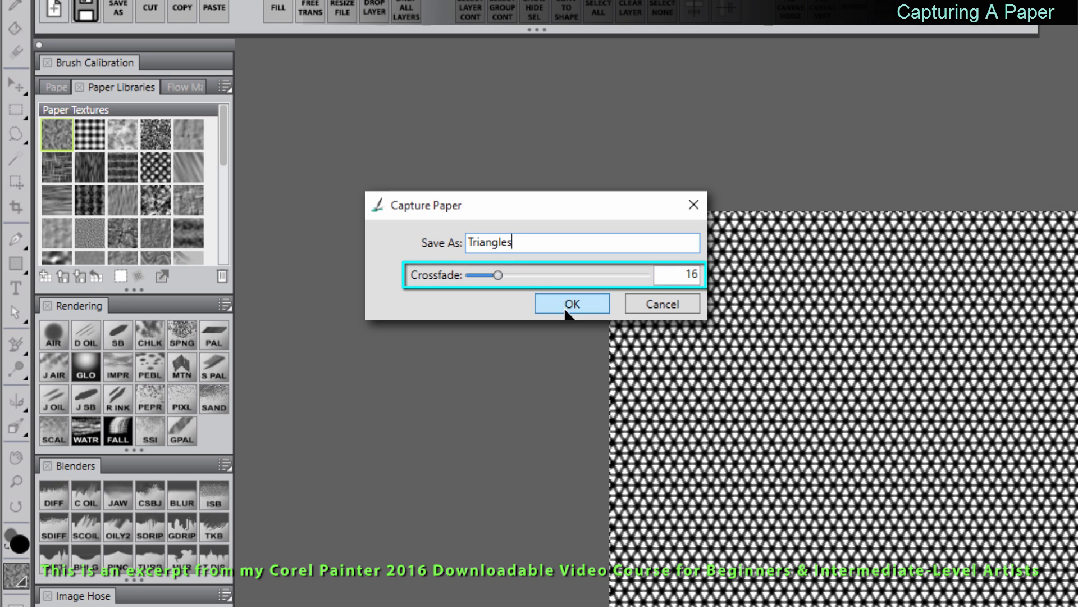
click(572, 303)
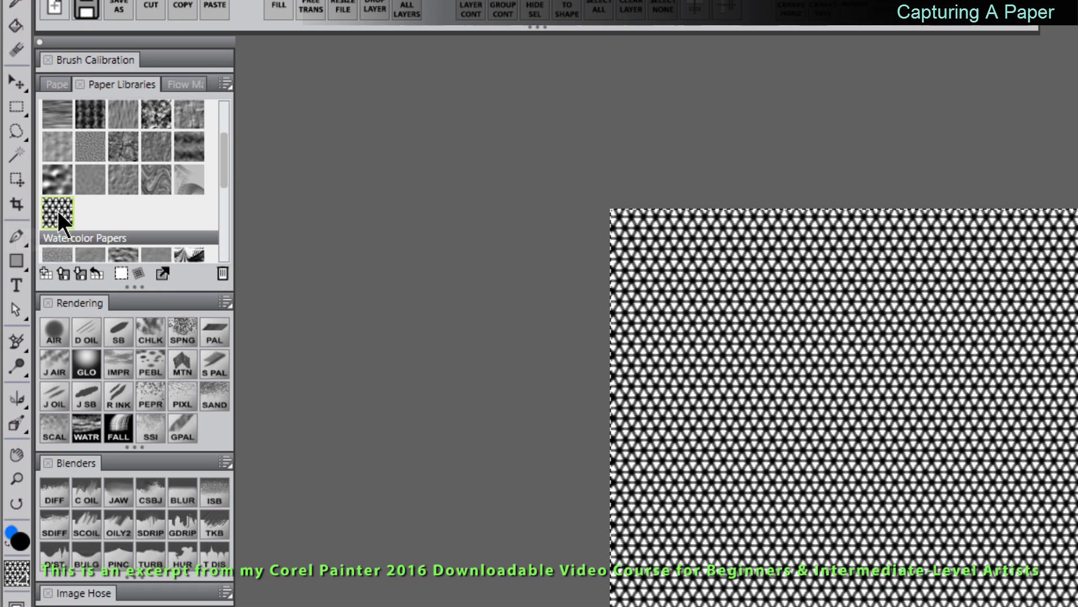
mouse_move(58, 220)
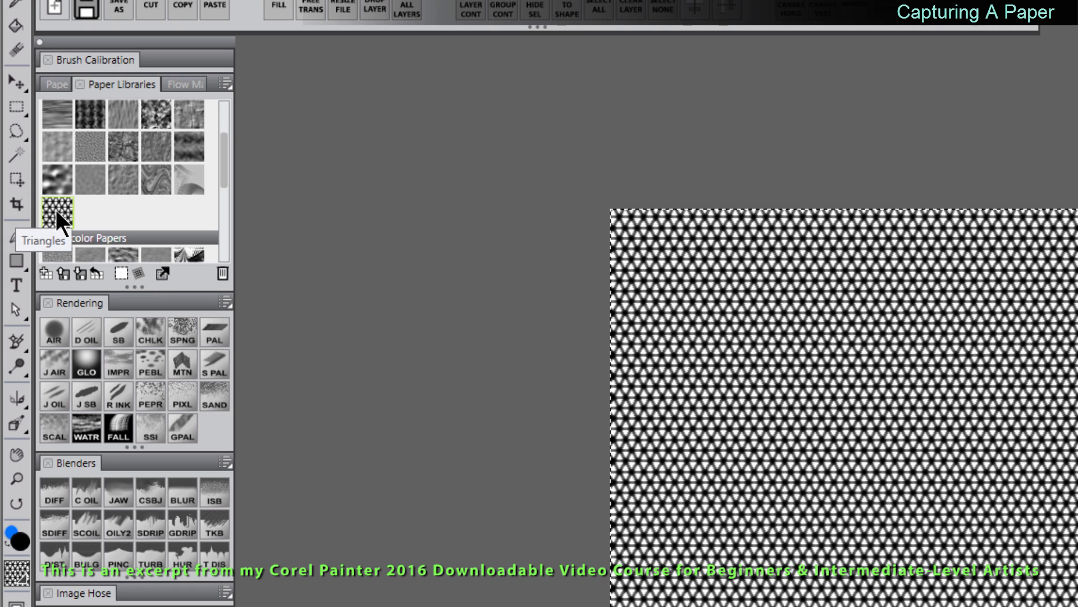
mouse_move(56, 220)
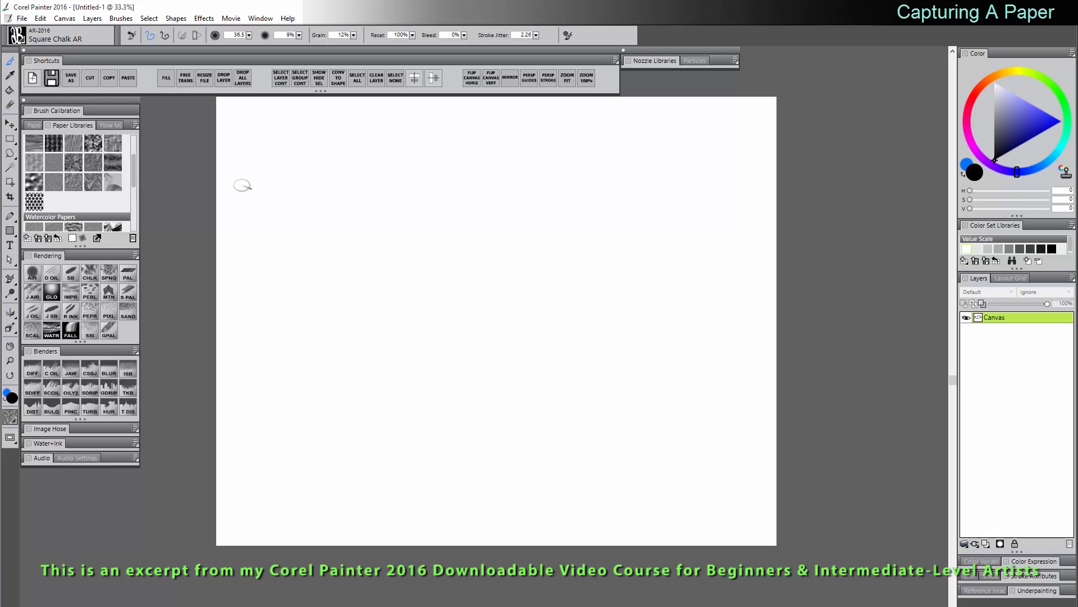
mouse_move(219, 237)
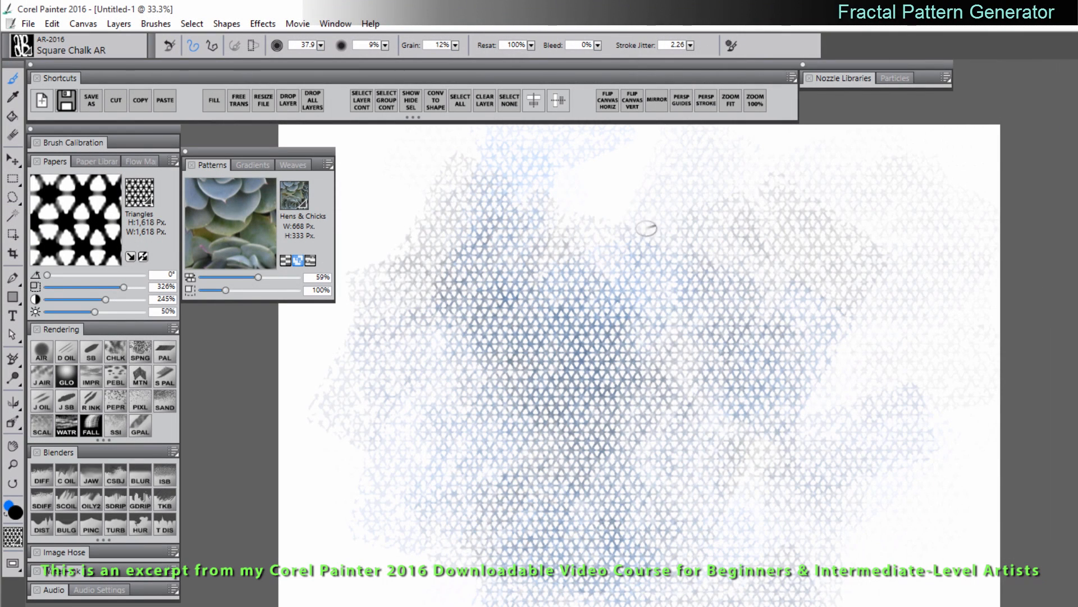
- Start Make Fractal Pattern from the Patterns panel menu
click(335, 23)
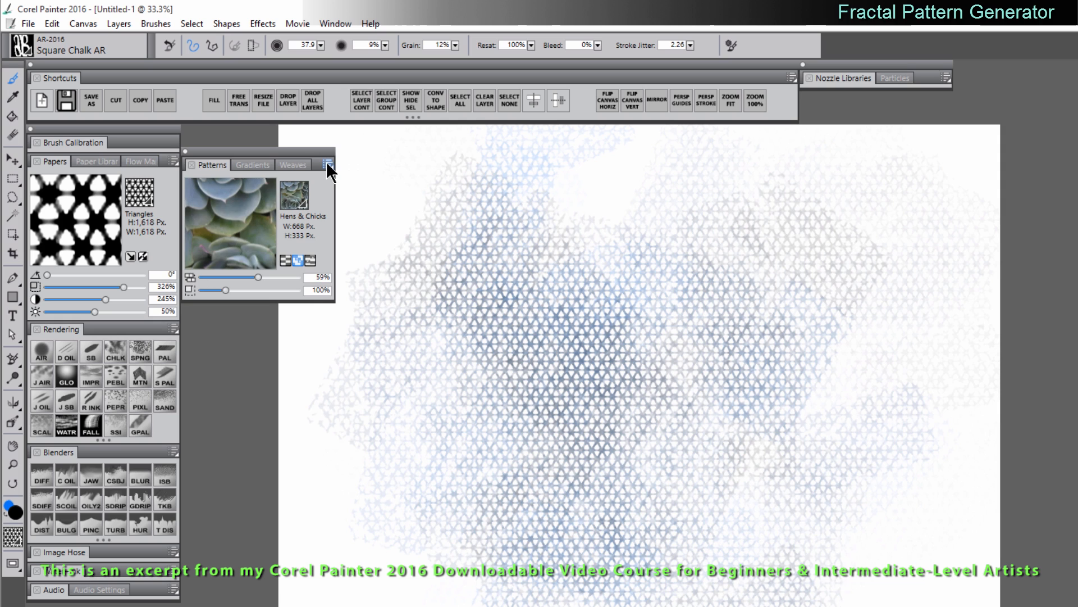
click(328, 165)
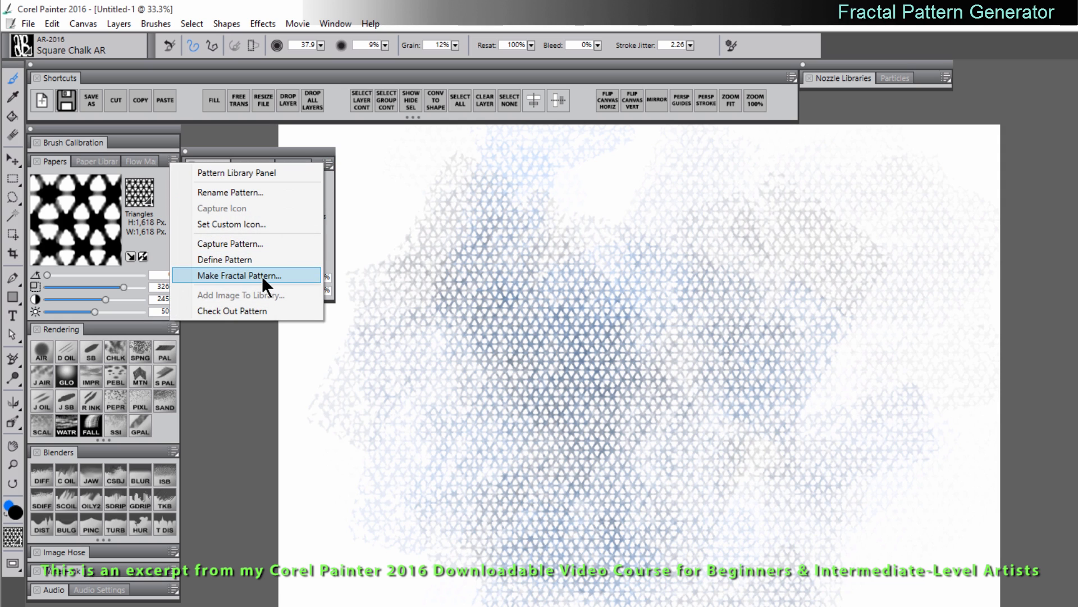
click(239, 275)
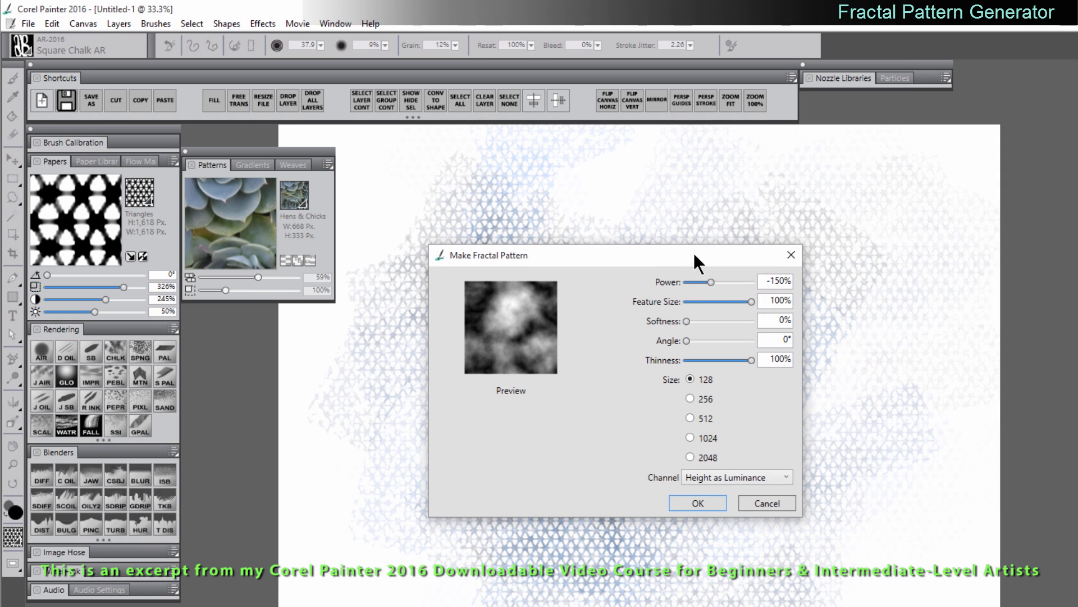
- Reshape the fractal into diagonal streaks at size 512 and generate it
drag(749, 360, 698, 360)
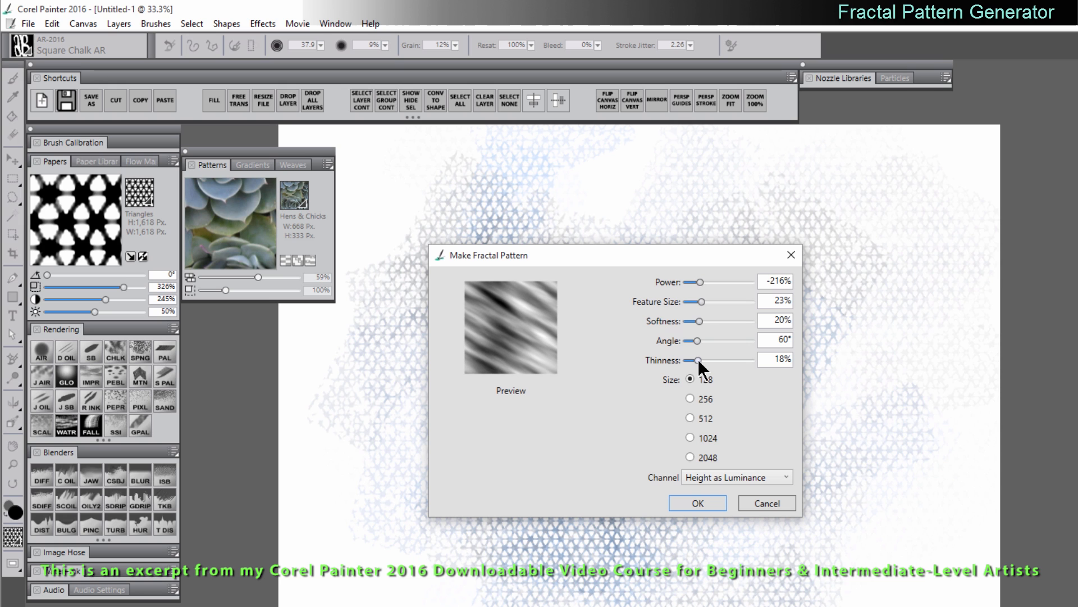
mouse_move(540, 404)
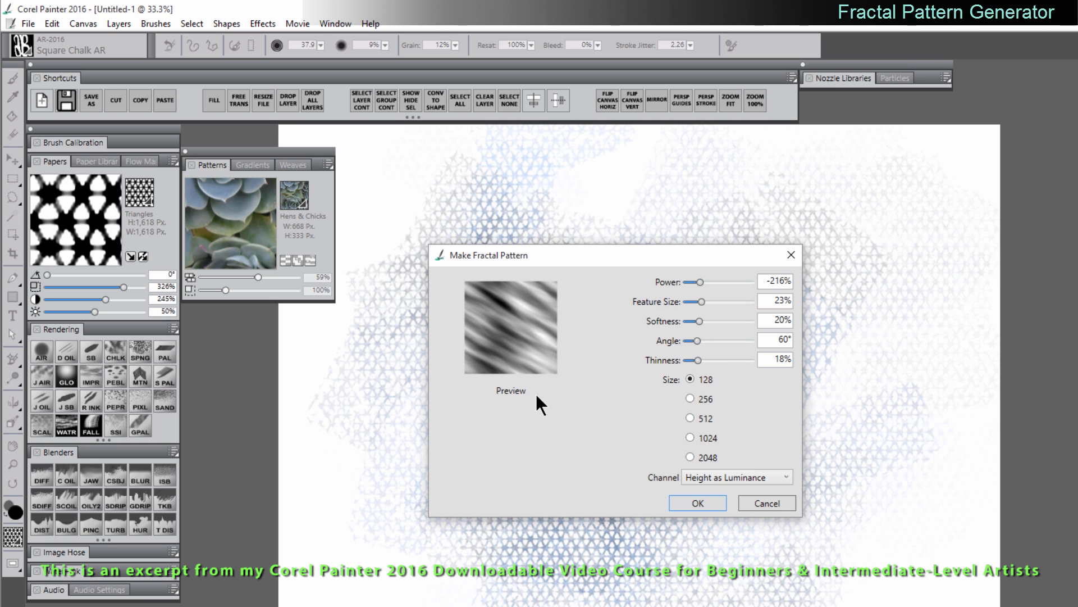
click(689, 418)
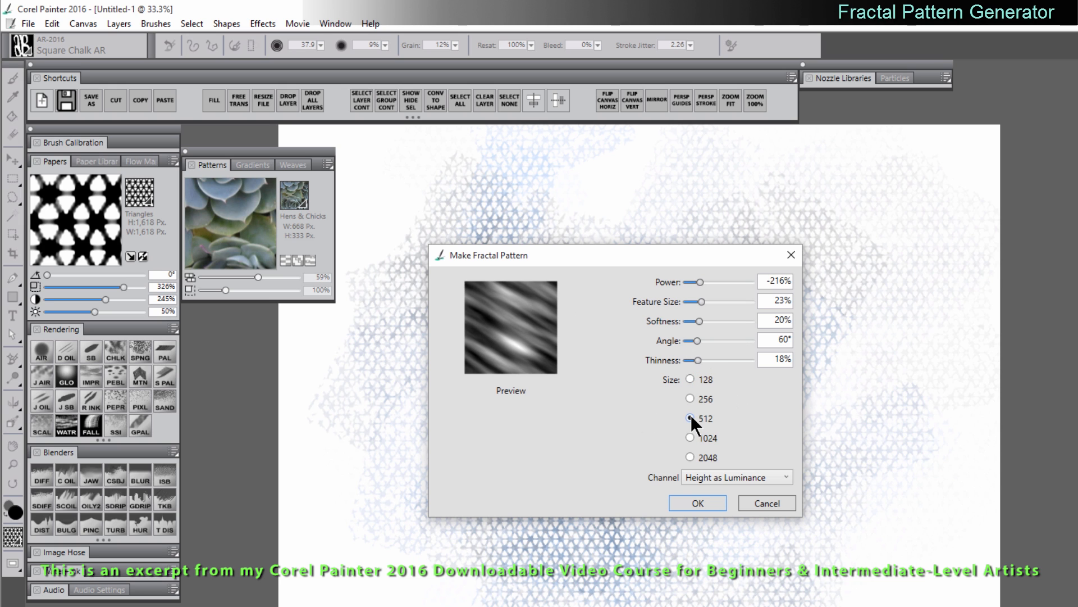
click(696, 503)
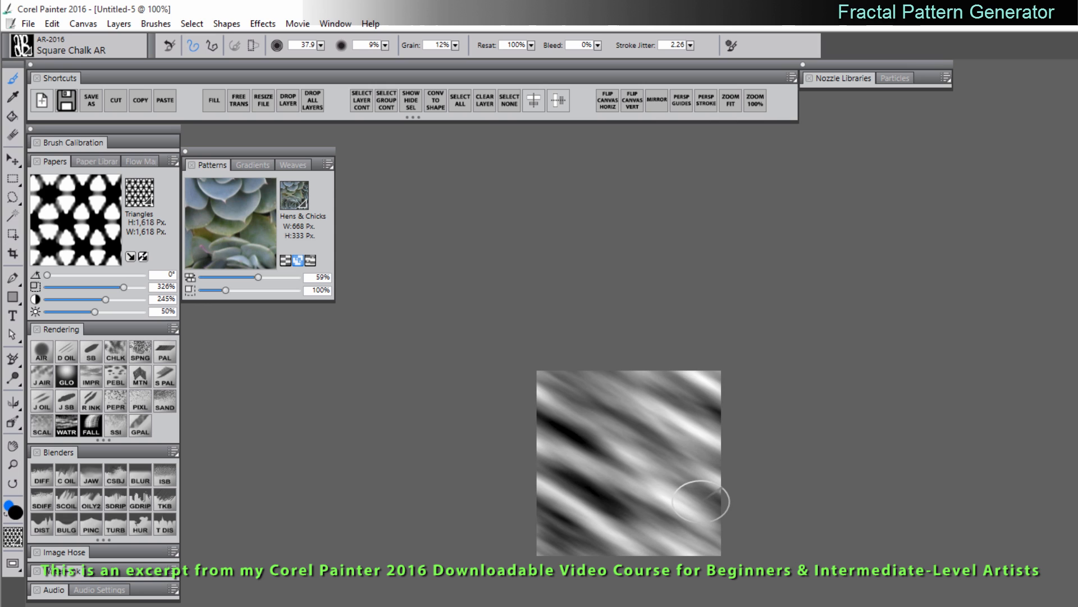
mouse_move(595, 383)
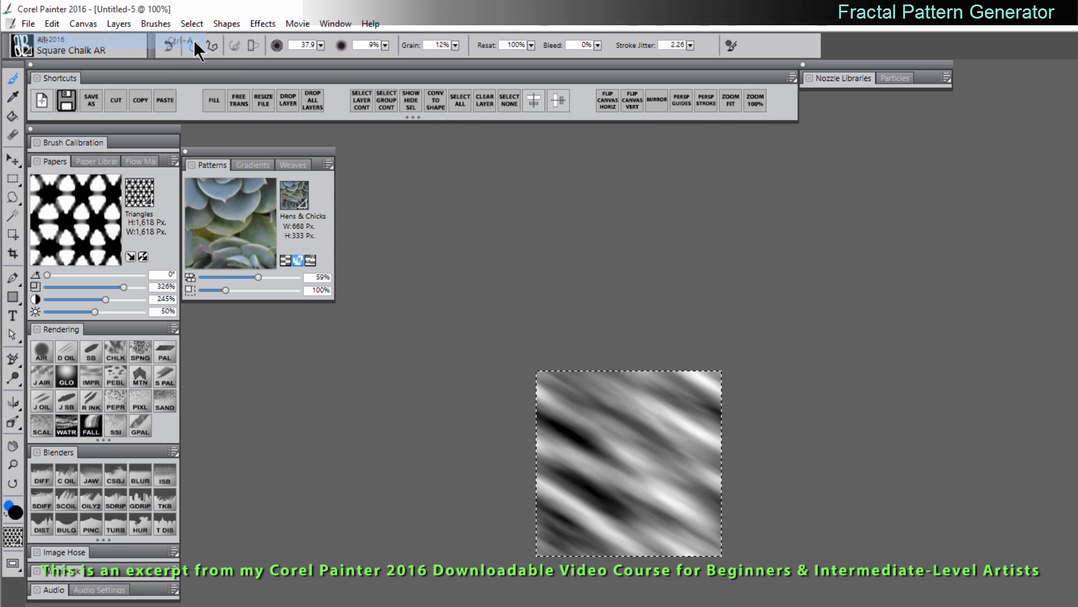
- Capture the streaky fractal as a new paper named Streaky
click(94, 161)
text(Streaky)
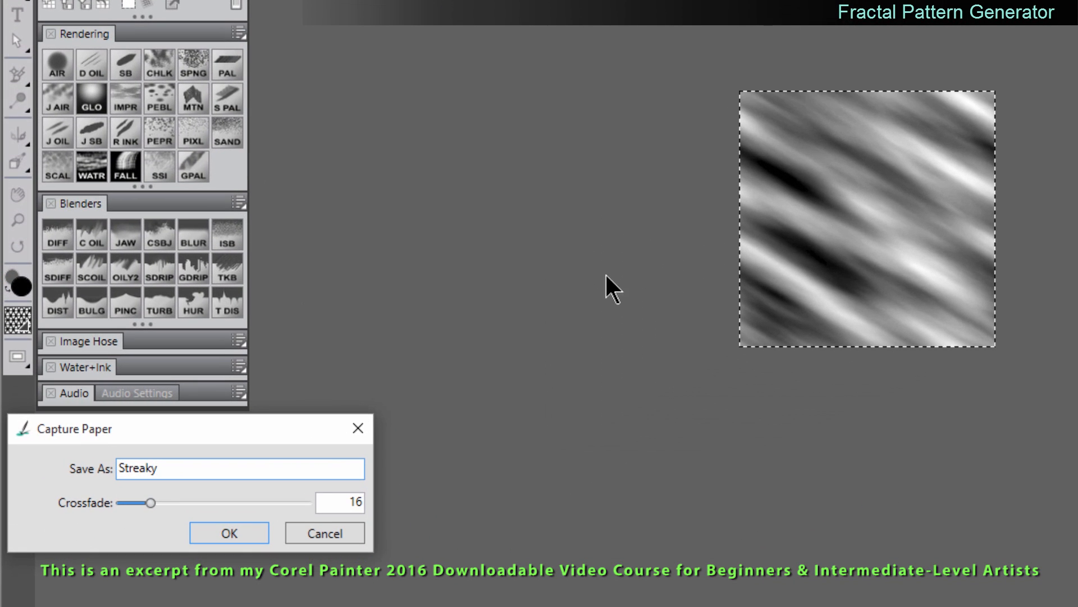
click(228, 532)
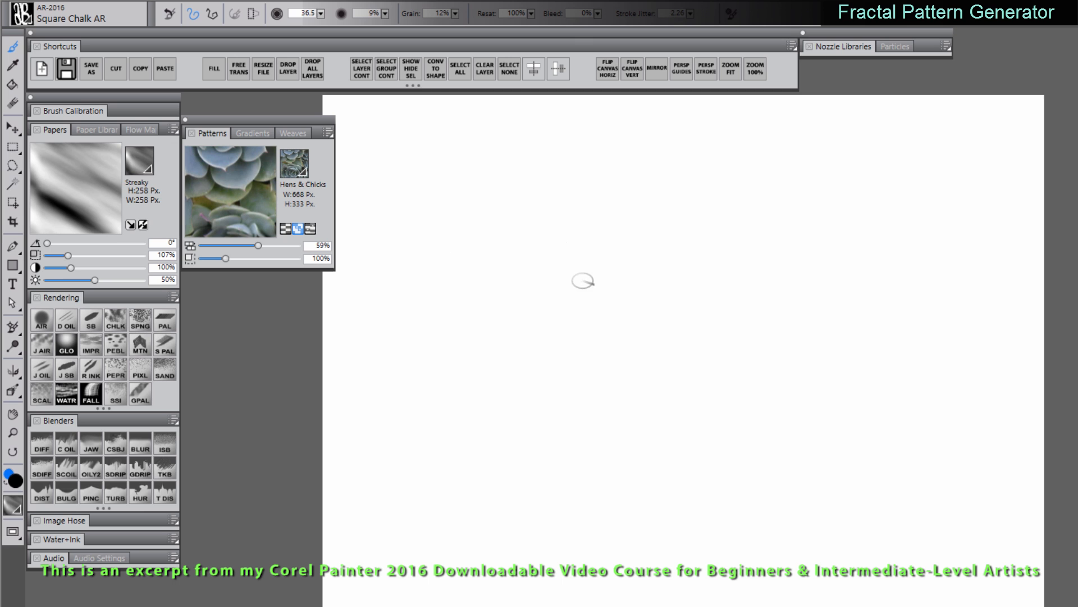
- Lay down grey diagonal strokes on the small square canvas
drag(581, 282, 557, 402)
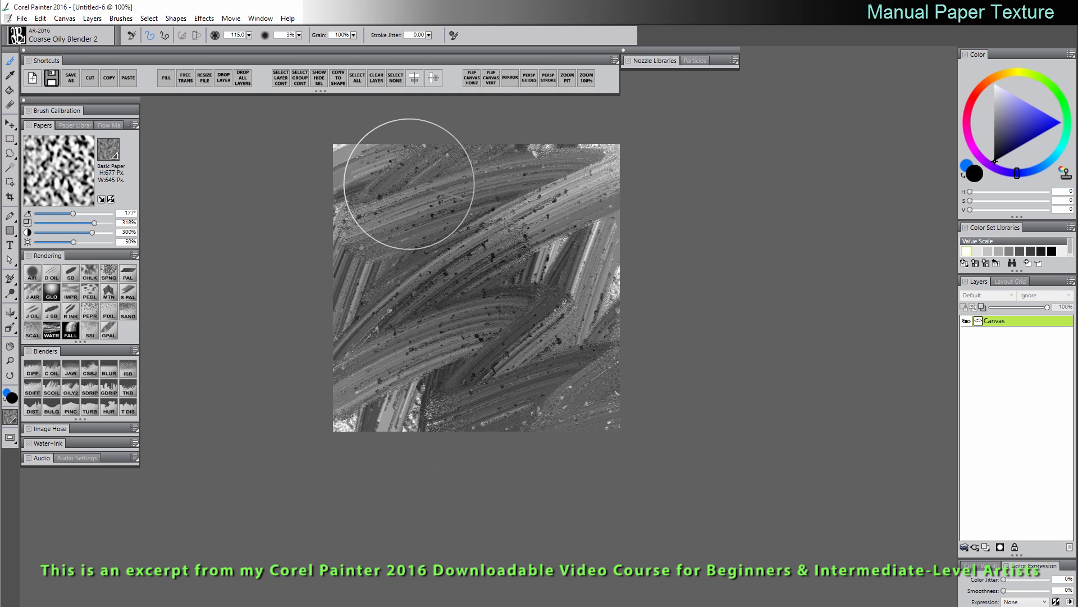
- Blend the grey strokes into a mottled texture and capture it as a paper named Marble
drag(402, 186, 372, 392)
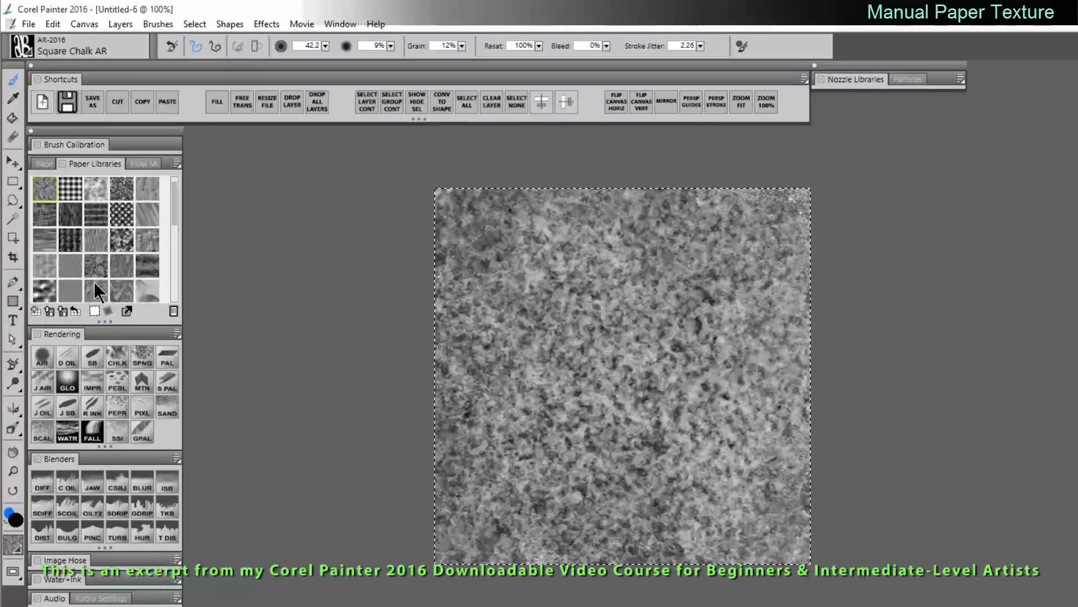
text(Marble)
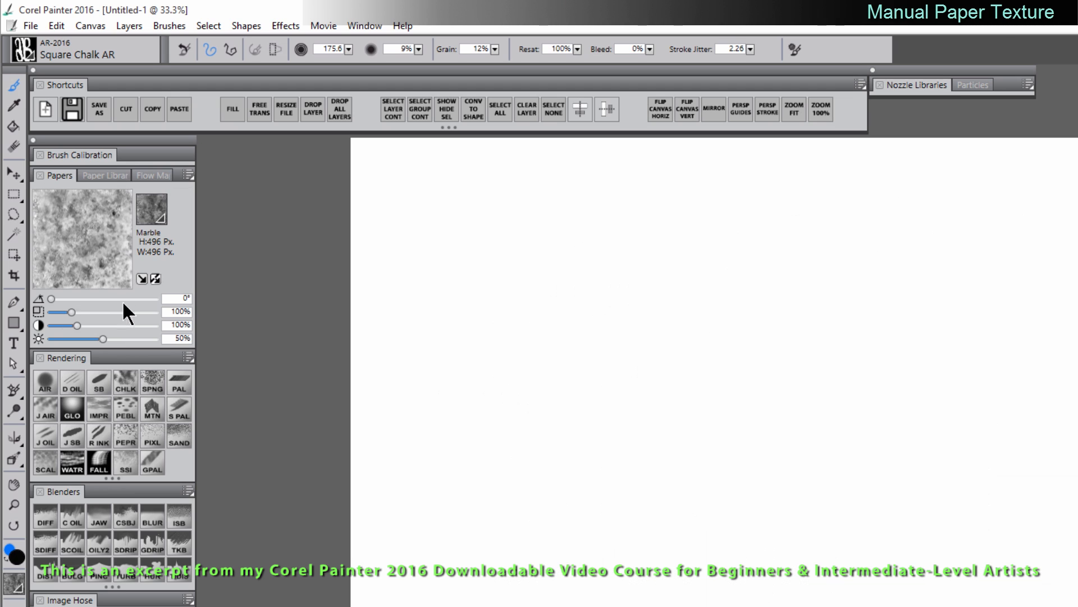
- Test the Marble grain with chalk strokes, then switch to the diamond Quilt paper and test it
drag(51, 311, 124, 311)
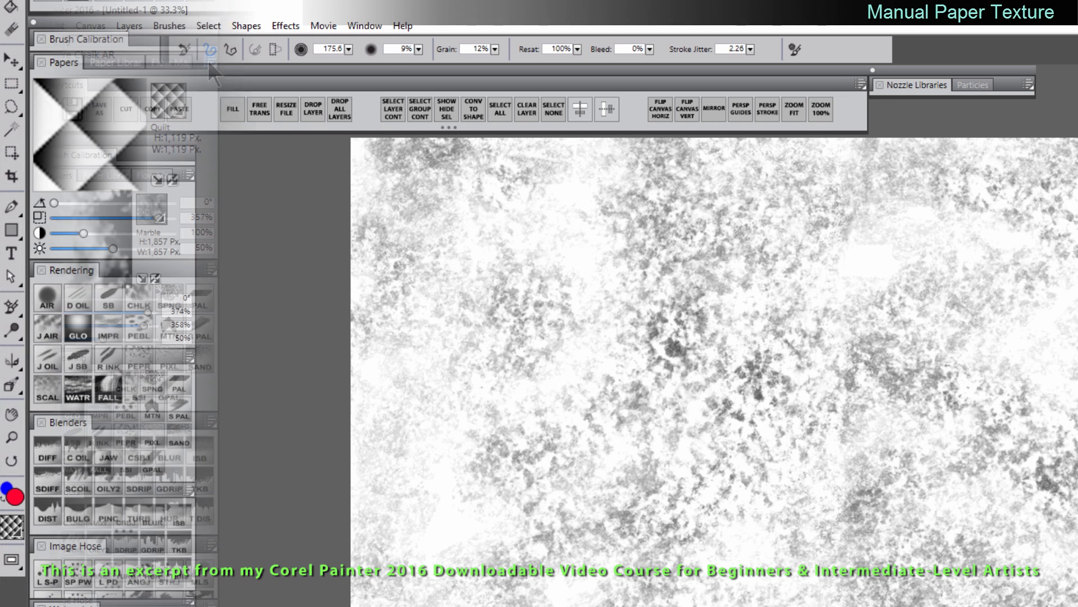
click(175, 180)
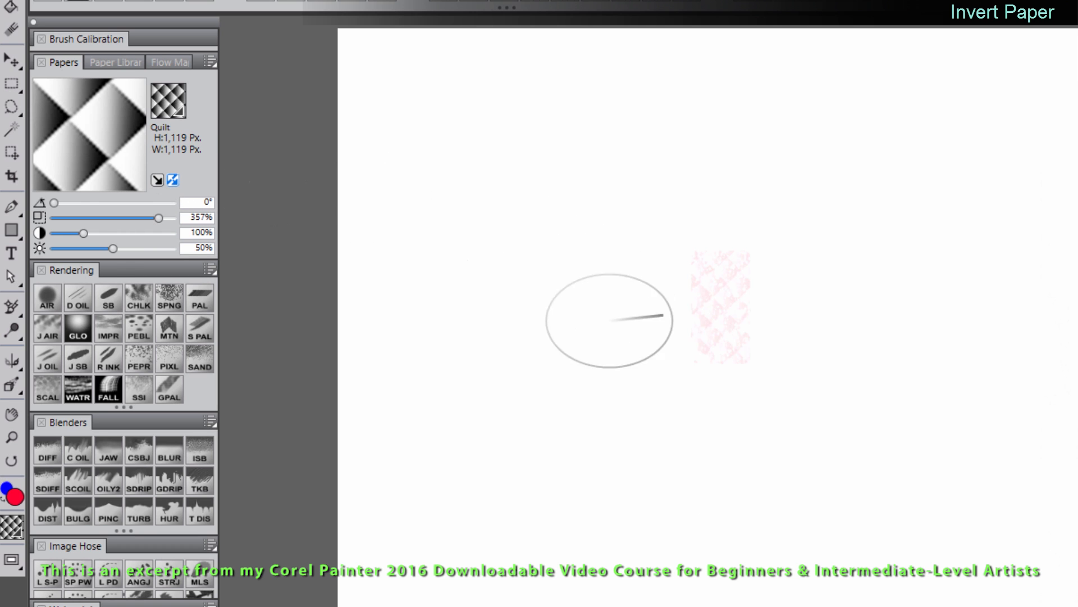
drag(609, 320, 736, 296)
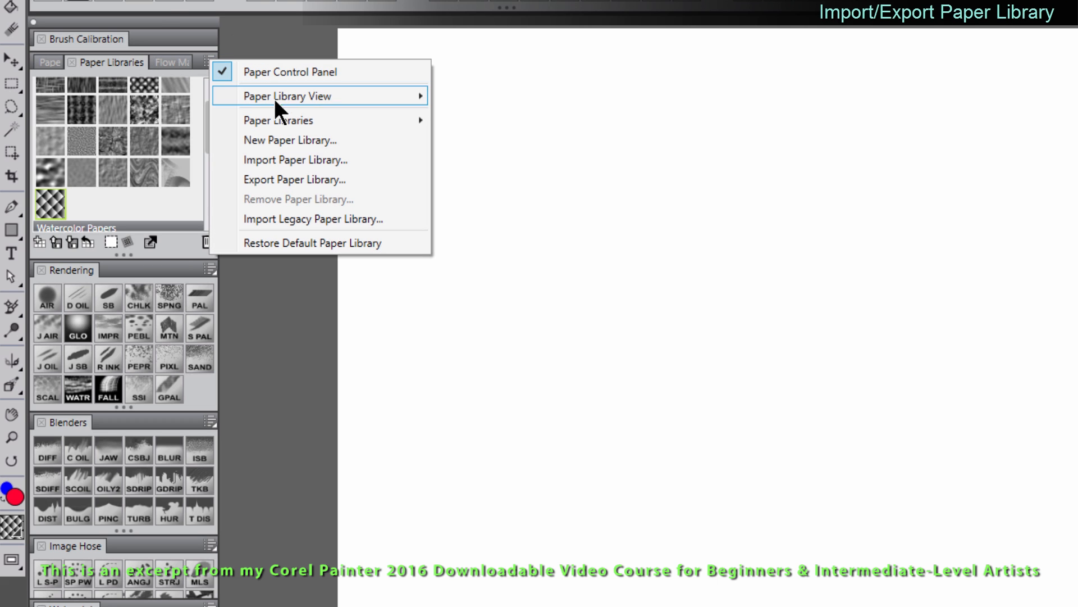
mouse_move(284, 179)
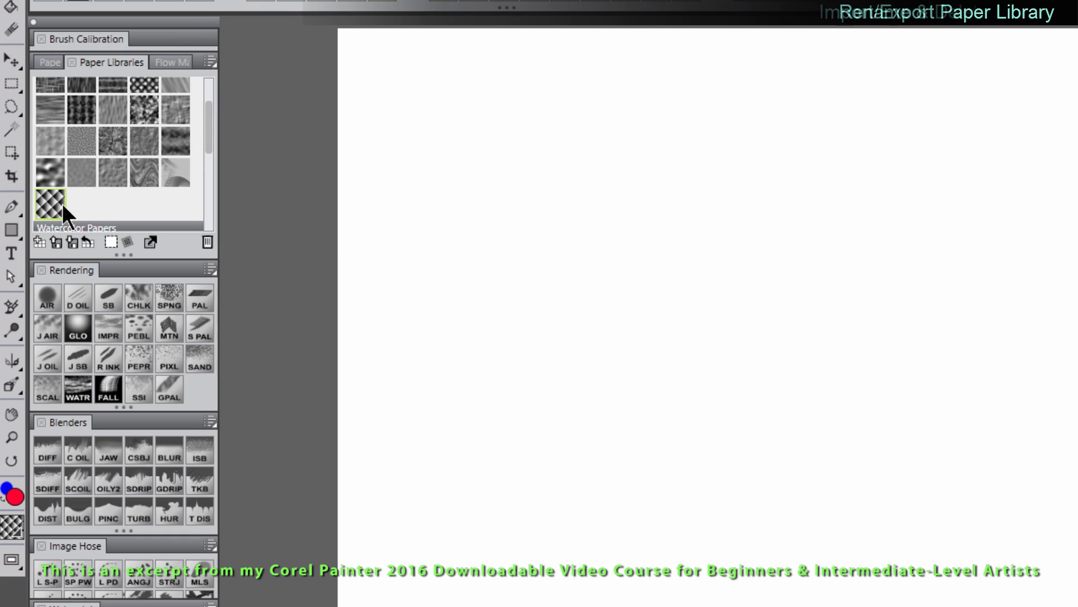
- Delete the Quilt paper from the Watercolor Papers library and confirm
right_click(48, 203)
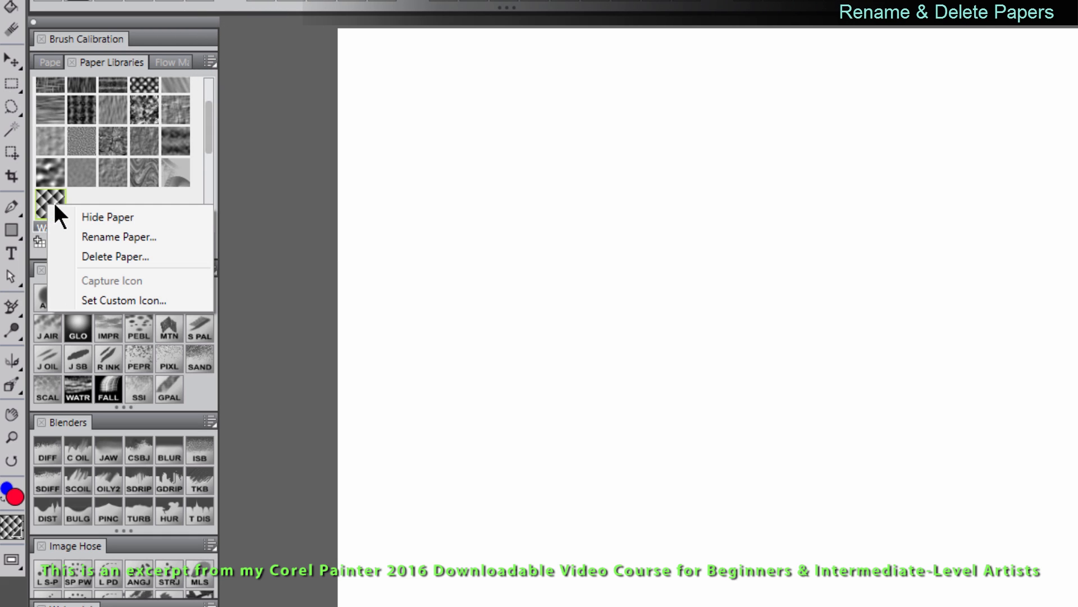
mouse_move(115, 256)
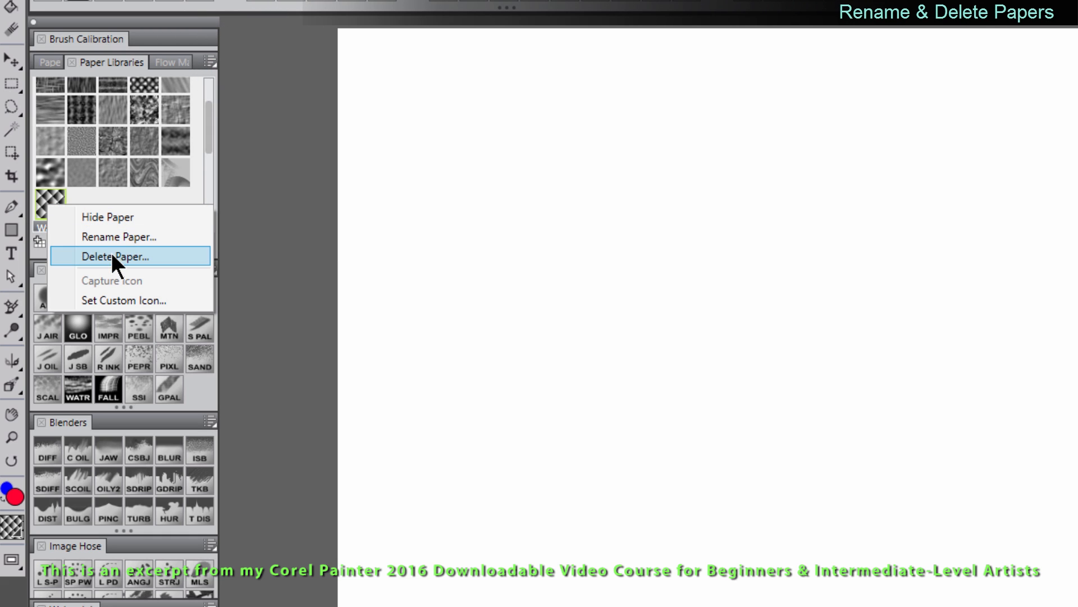
click(115, 256)
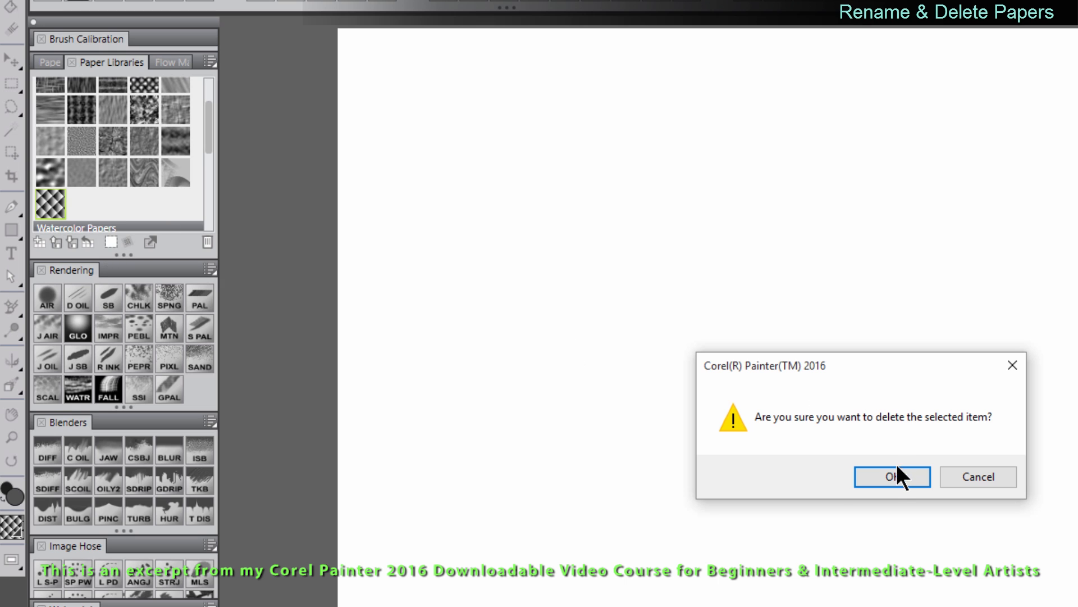
click(890, 476)
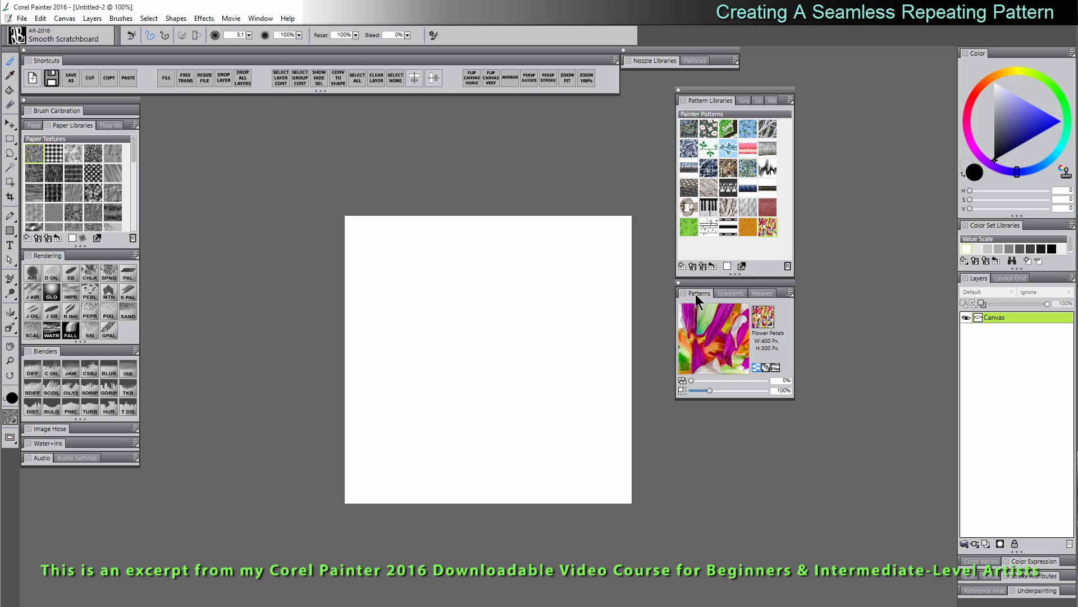
- Enable seamless pattern mode and draw thick black looping Scratchboard strokes across the canvas edges
click(259, 18)
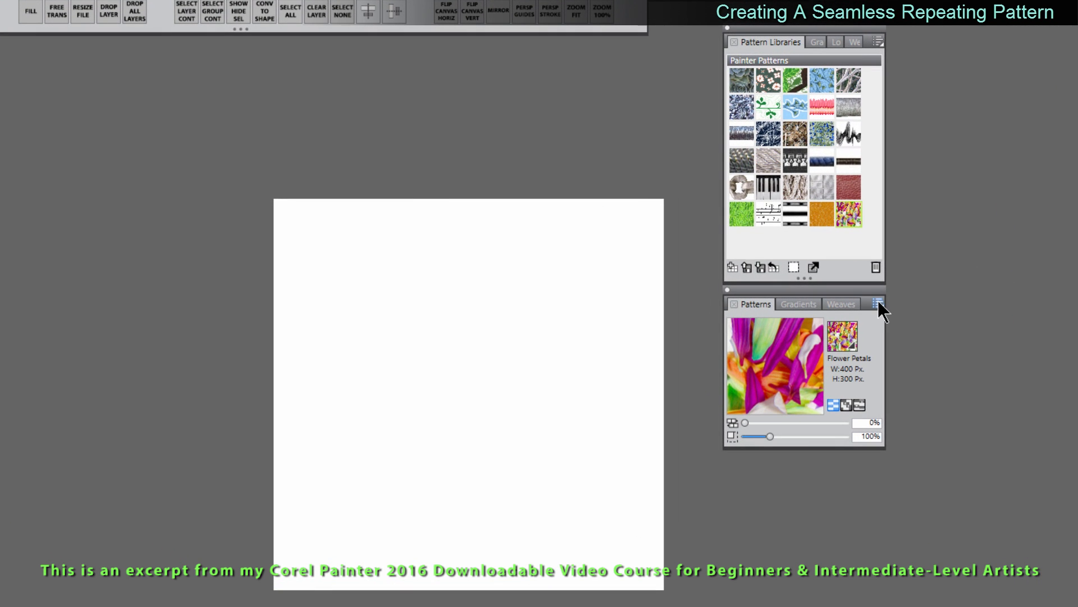
click(877, 304)
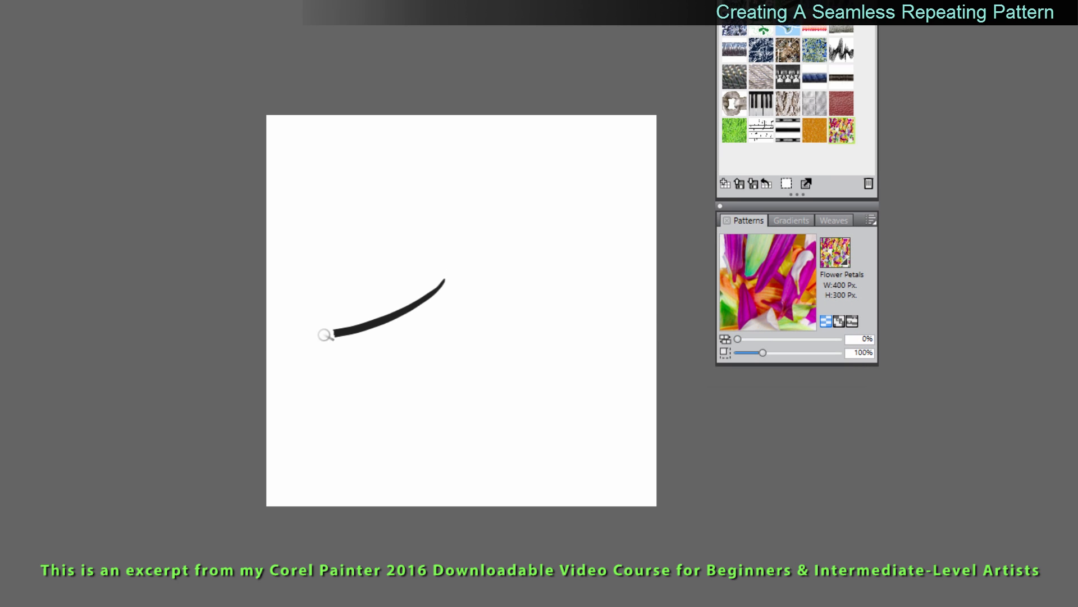
drag(324, 335, 560, 268)
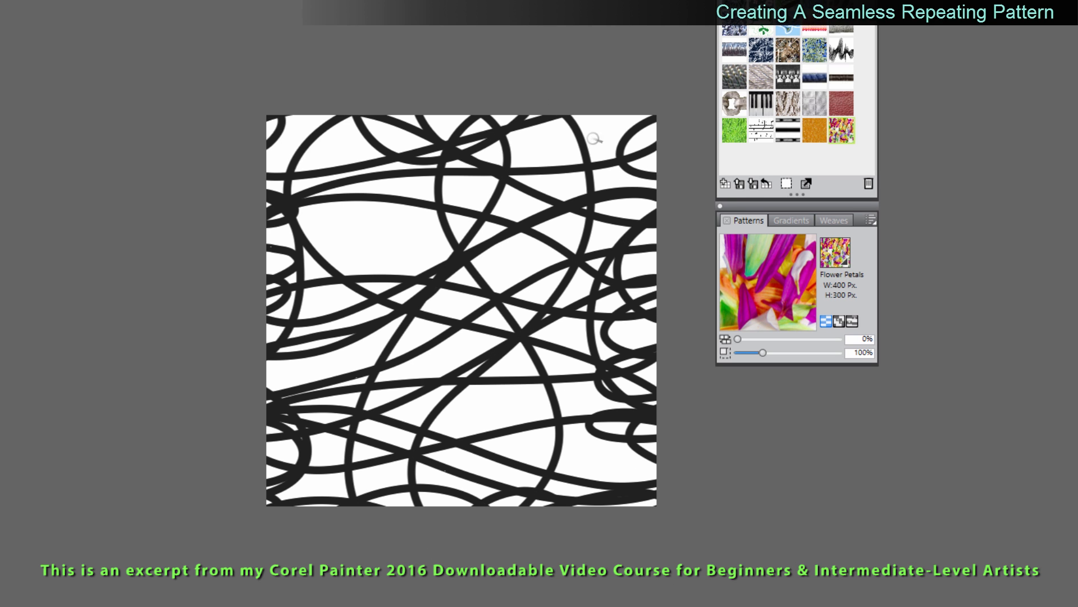
click(202, 26)
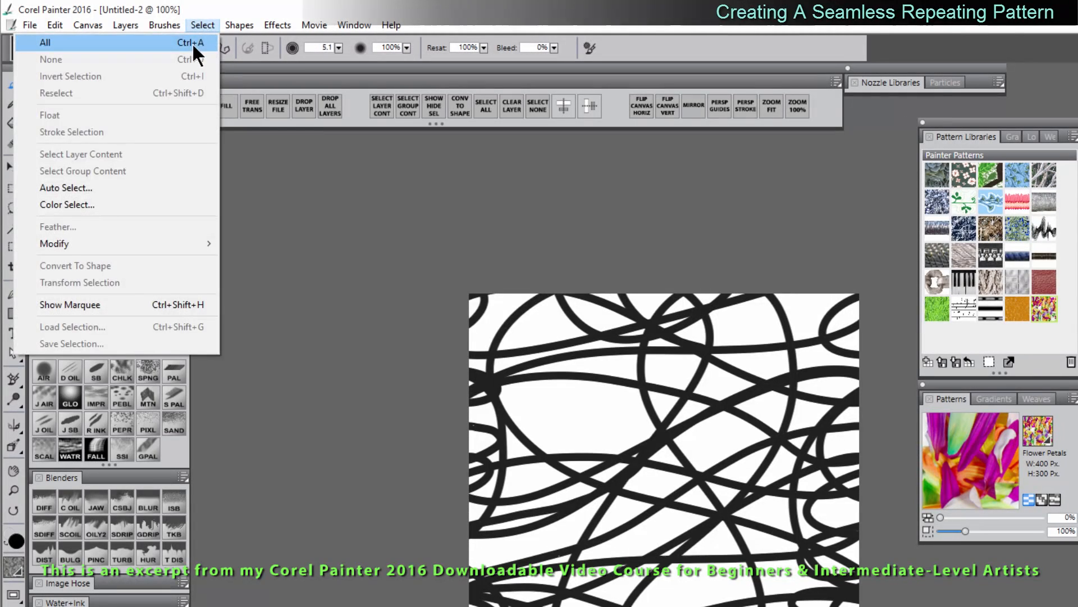
- Select all and capture the loops as a paper named Weave with crossfade 0, then pick Square Chalk
click(45, 43)
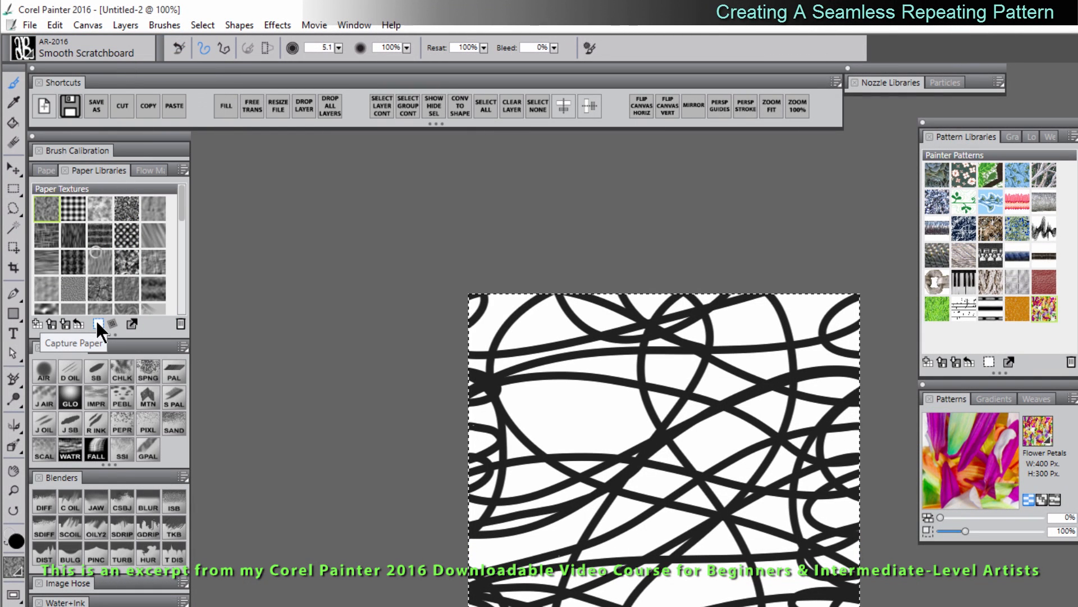
click(95, 324)
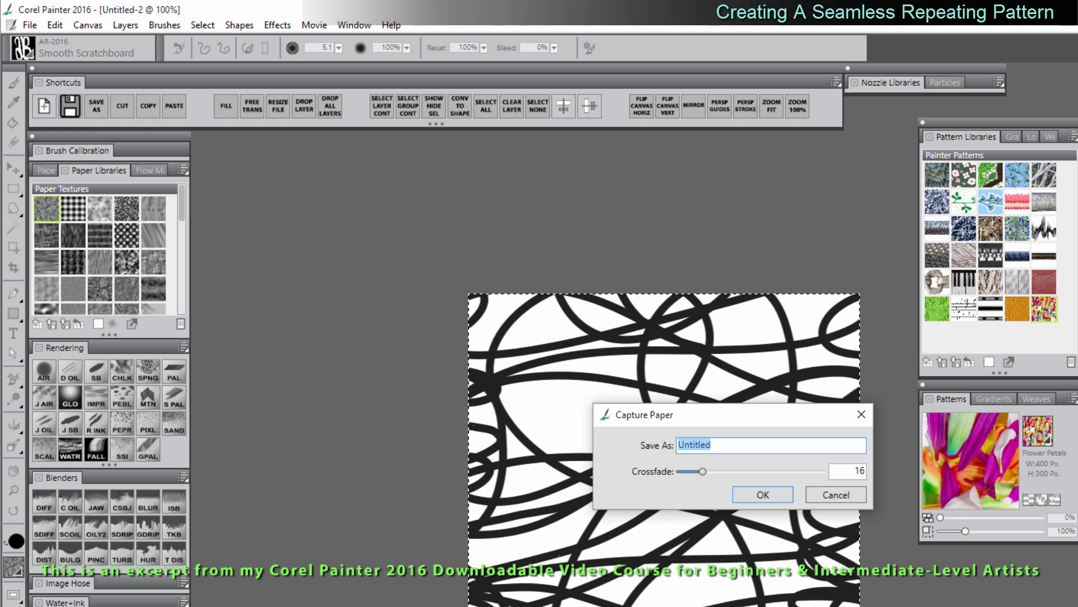
text(Weave)
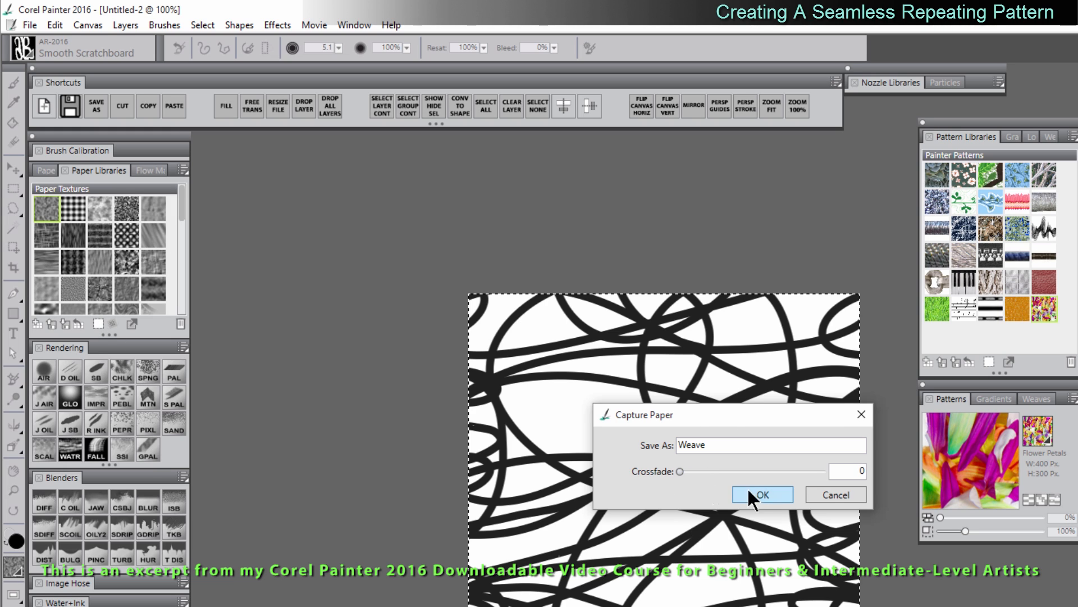
click(761, 494)
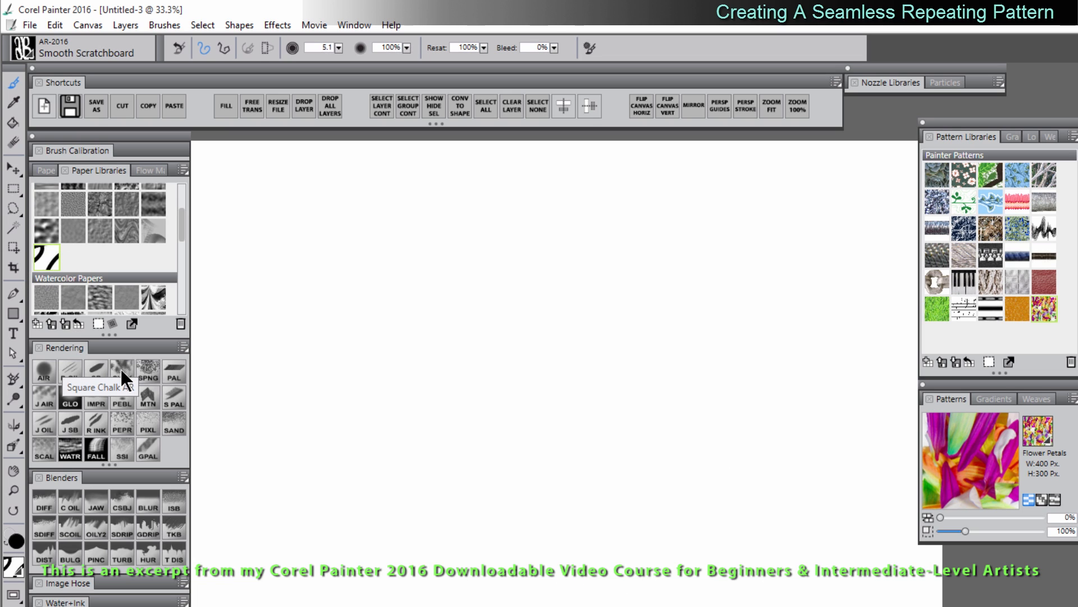
click(104, 375)
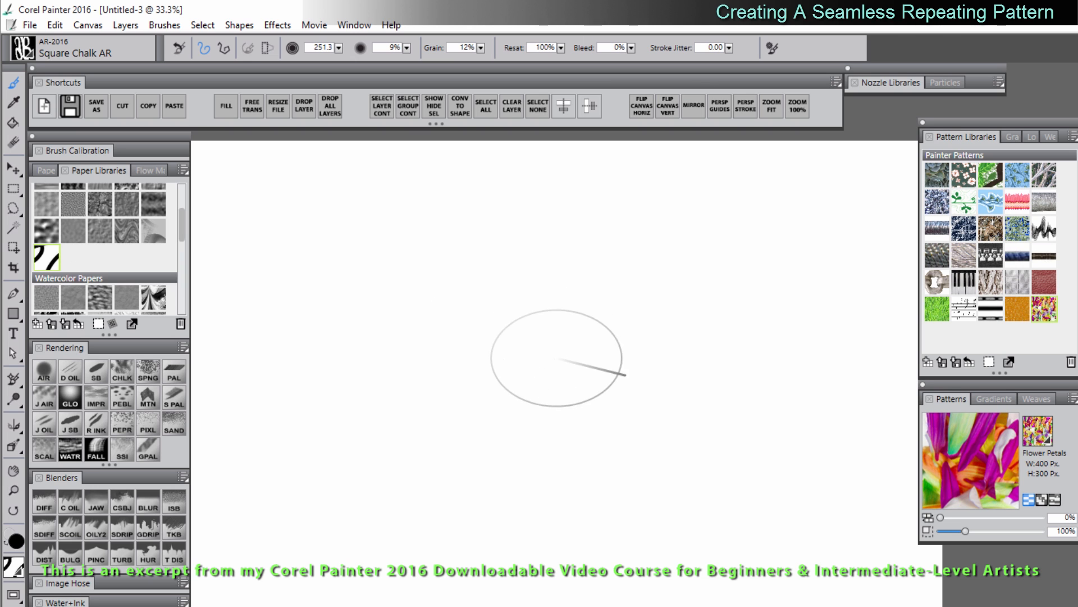